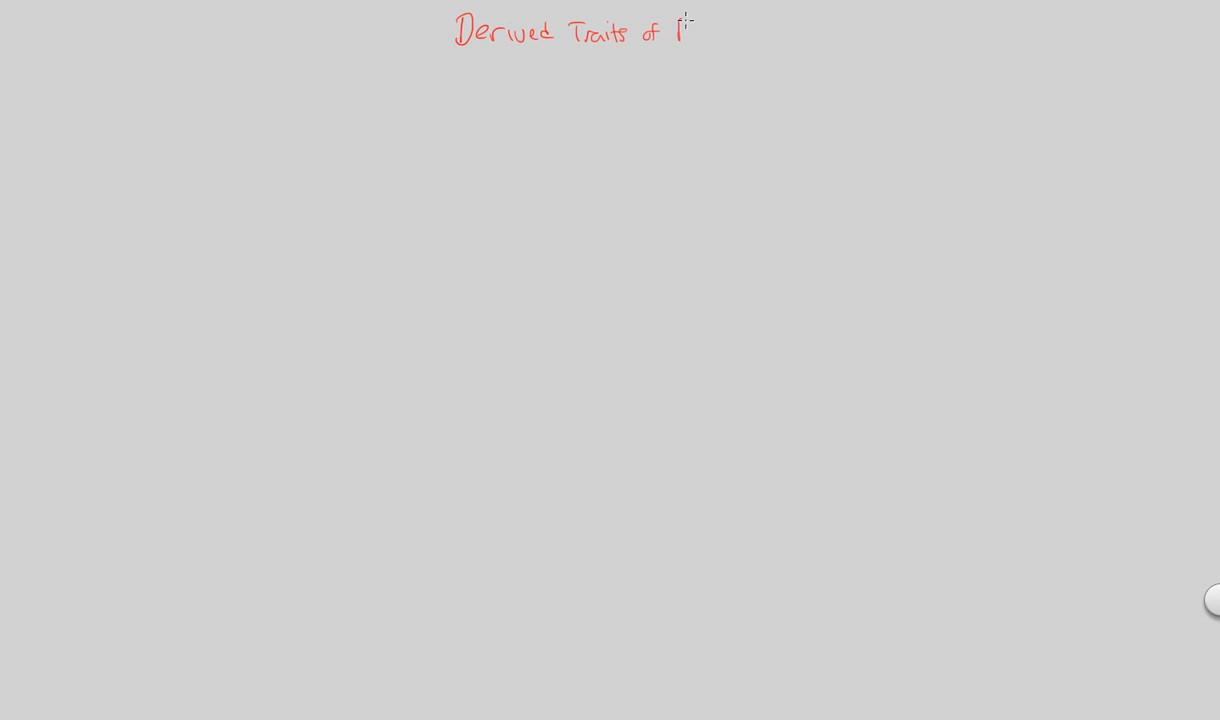
- Handwrite 'Plants II' after 'Derived Traits of' to complete the red title
type("Plants")
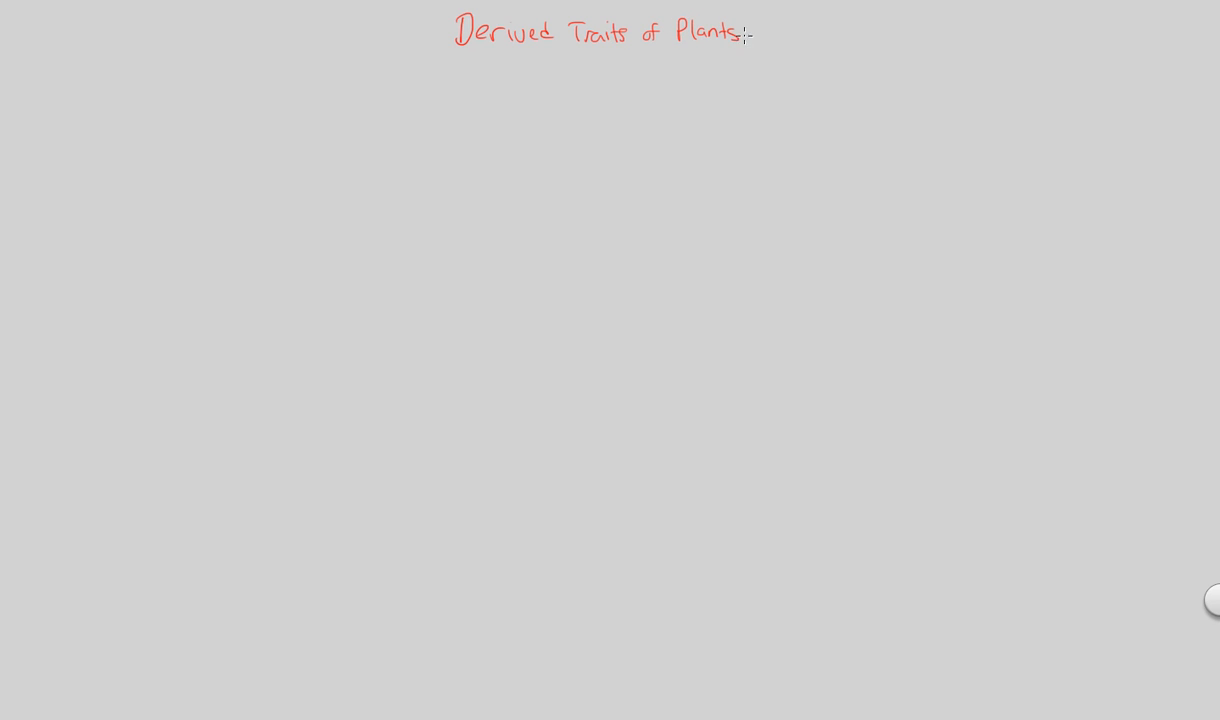
type("II")
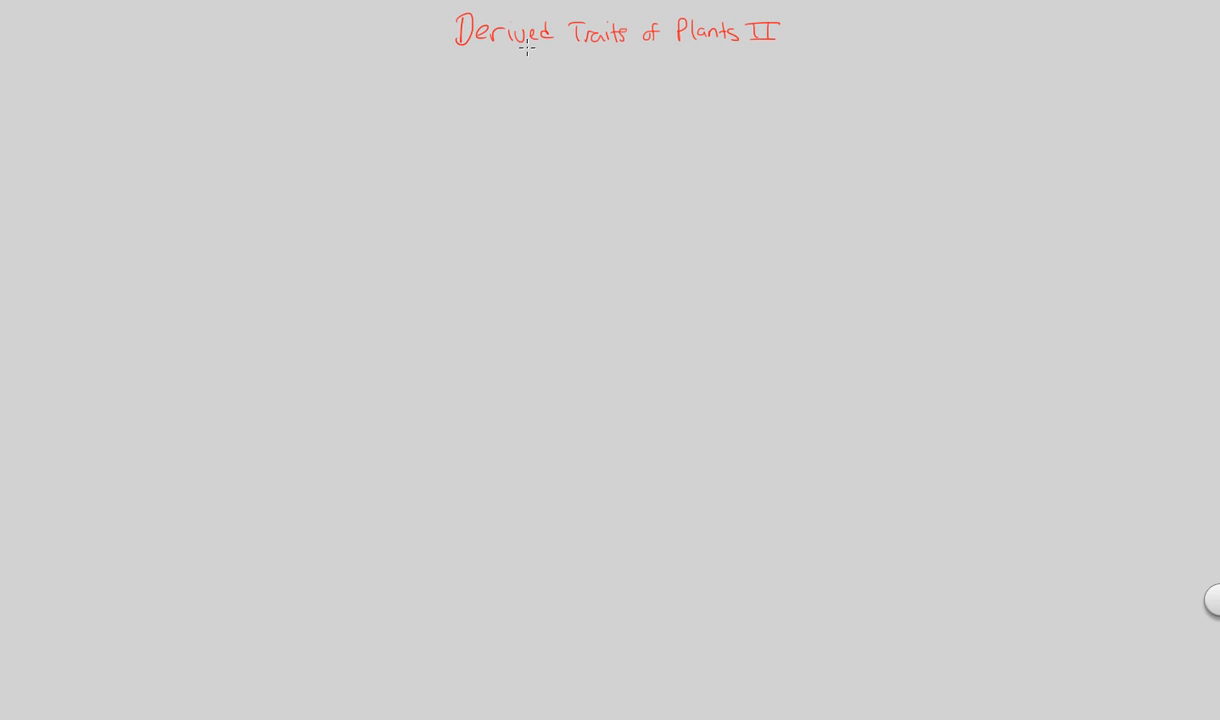
mouse_move(556, 80)
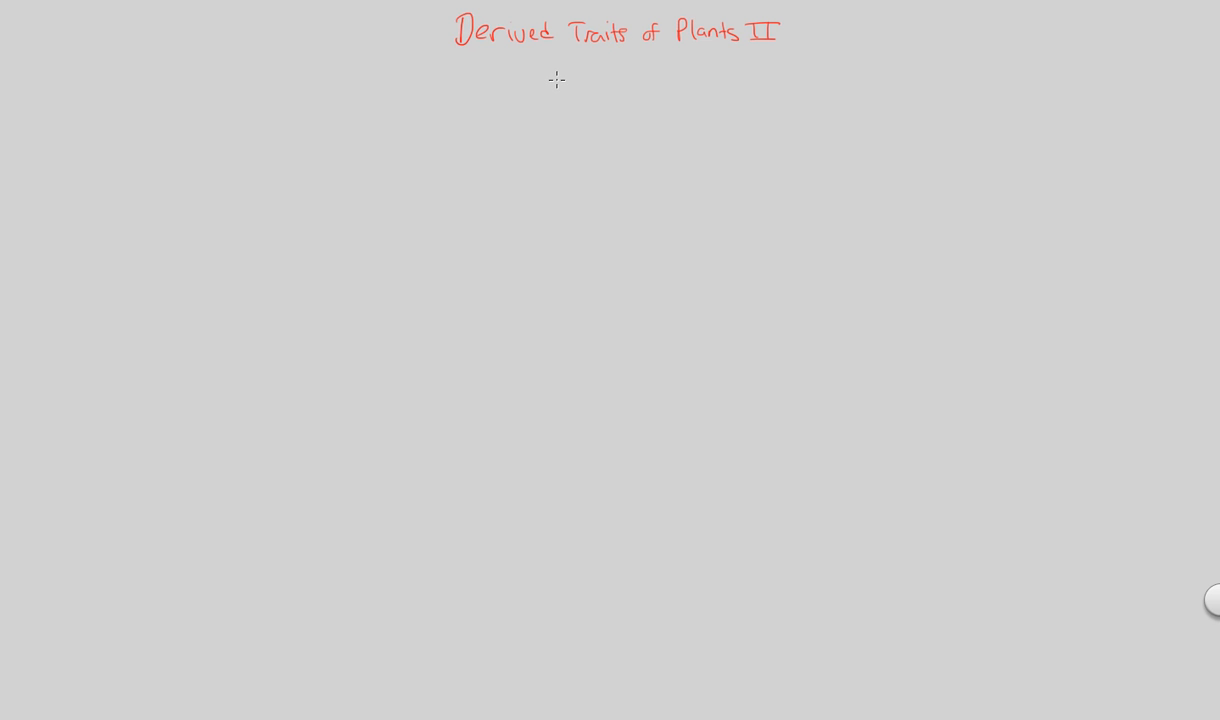
mouse_move(588, 78)
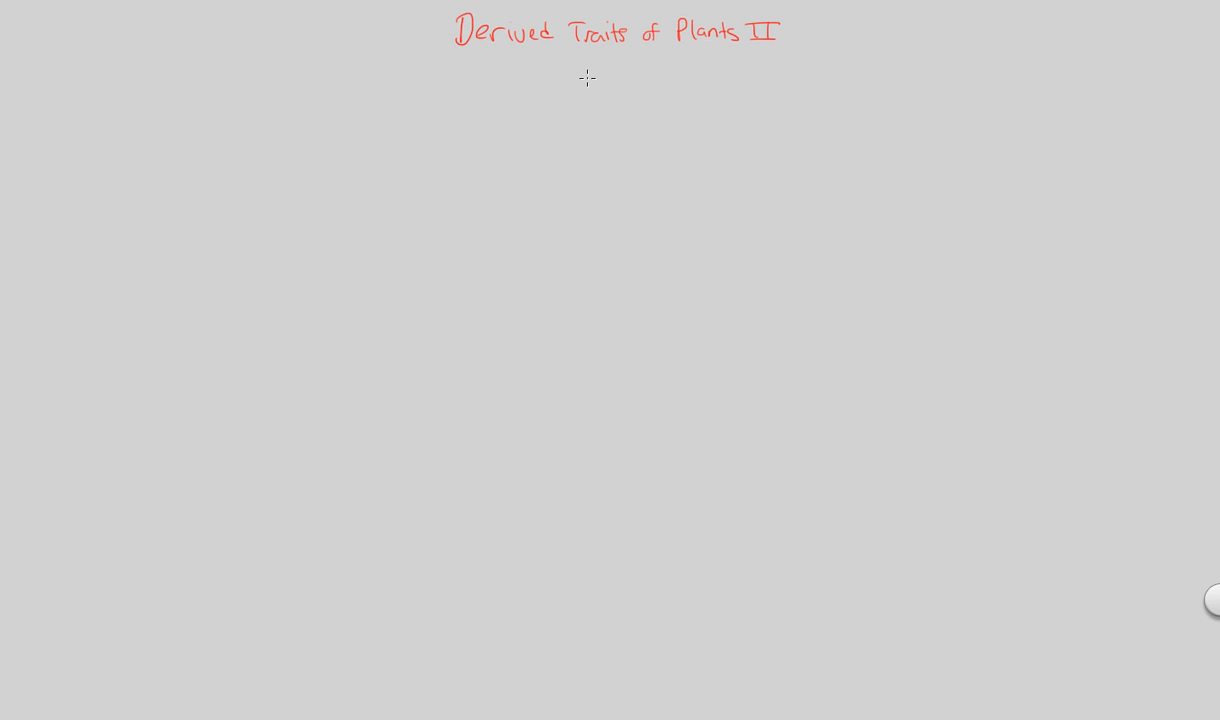
mouse_move(584, 80)
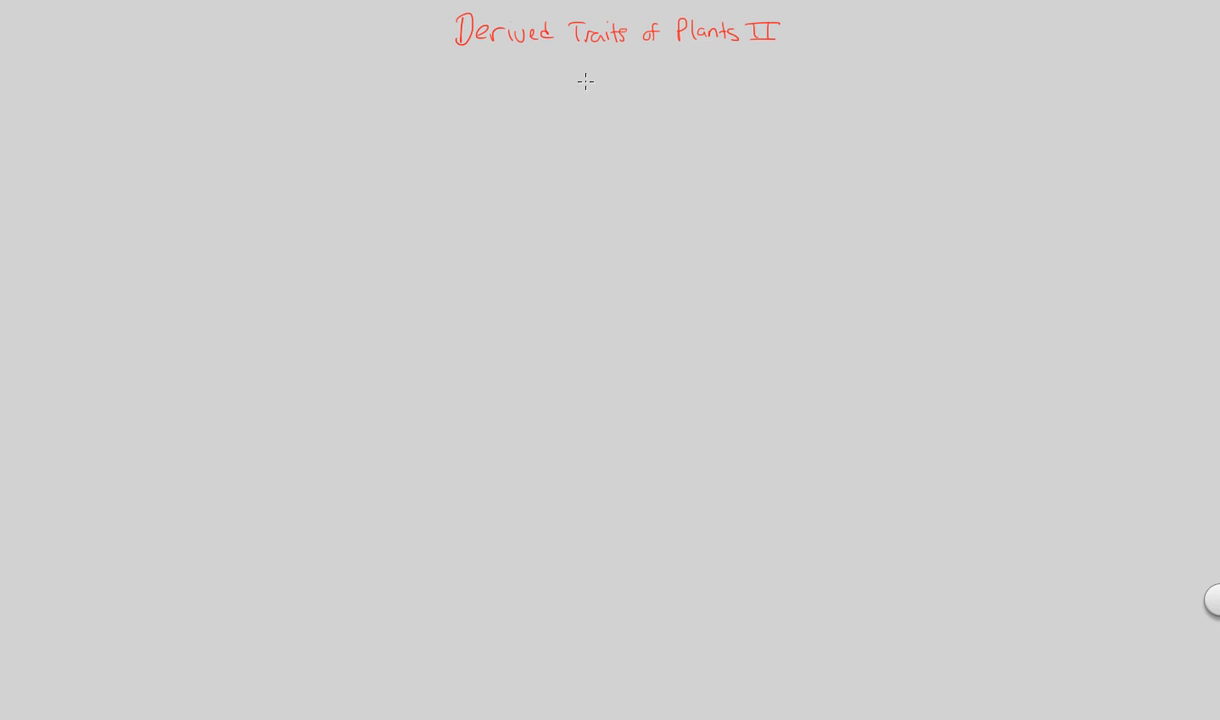
mouse_move(572, 94)
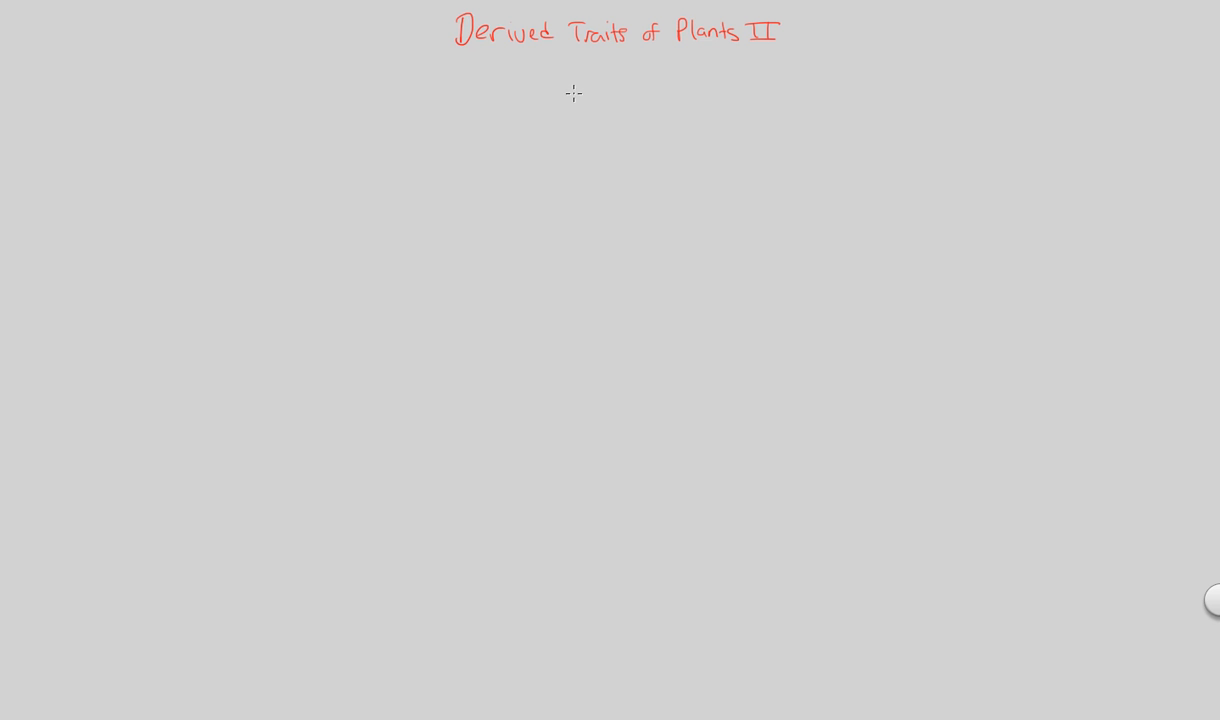
mouse_move(508, 116)
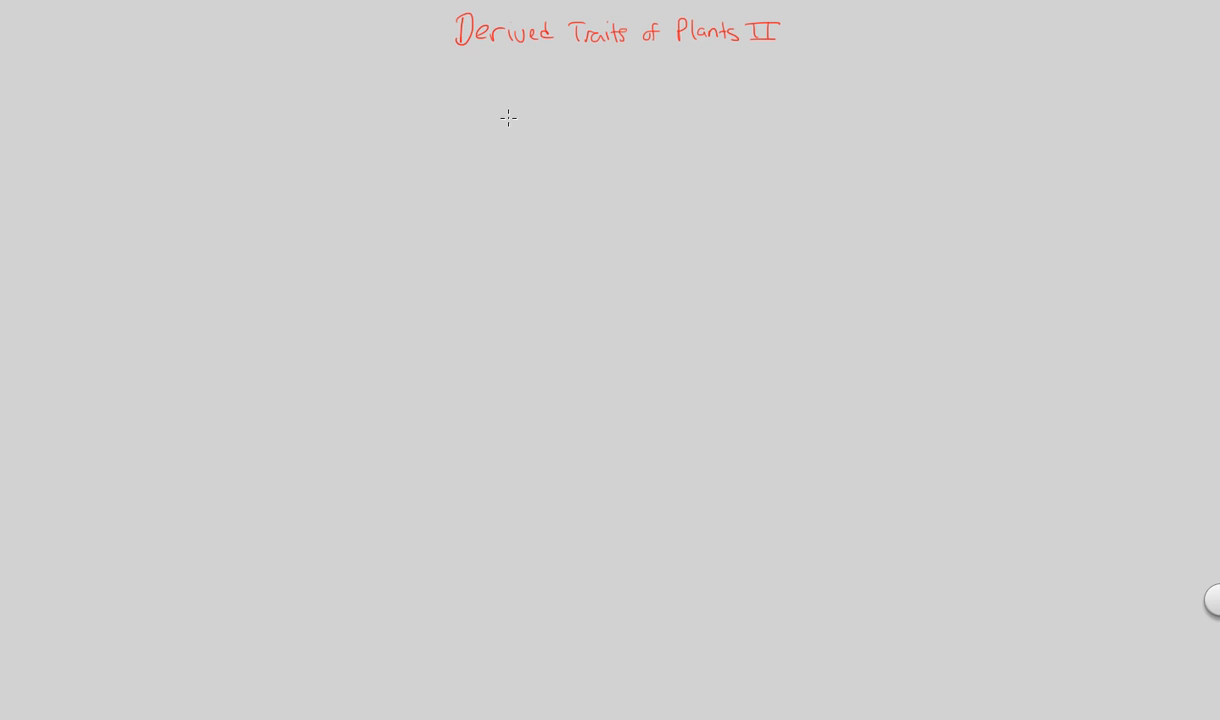
mouse_move(452, 86)
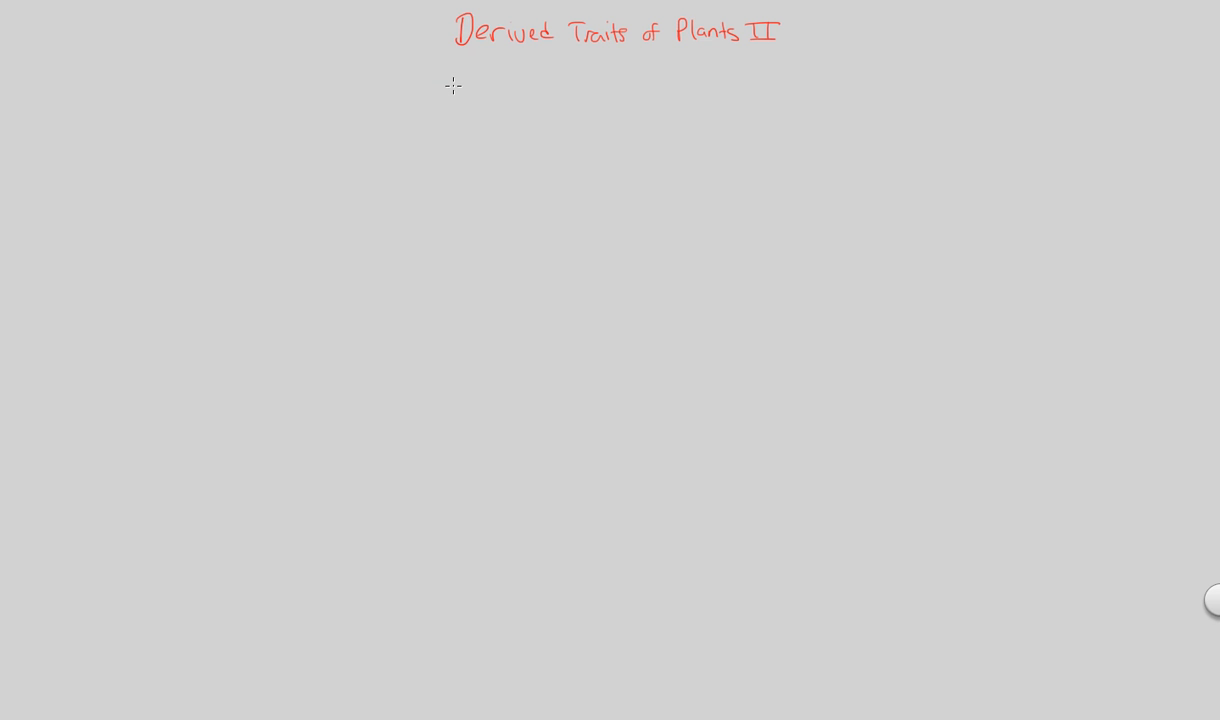
mouse_move(460, 90)
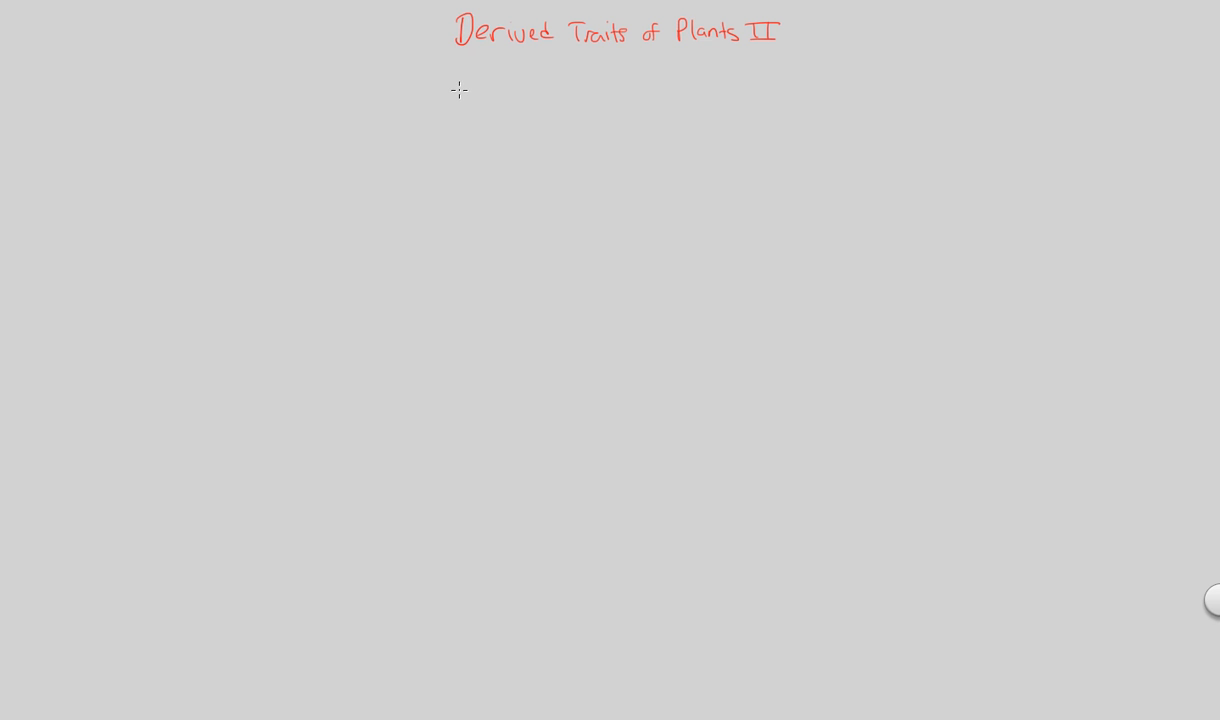
mouse_move(456, 82)
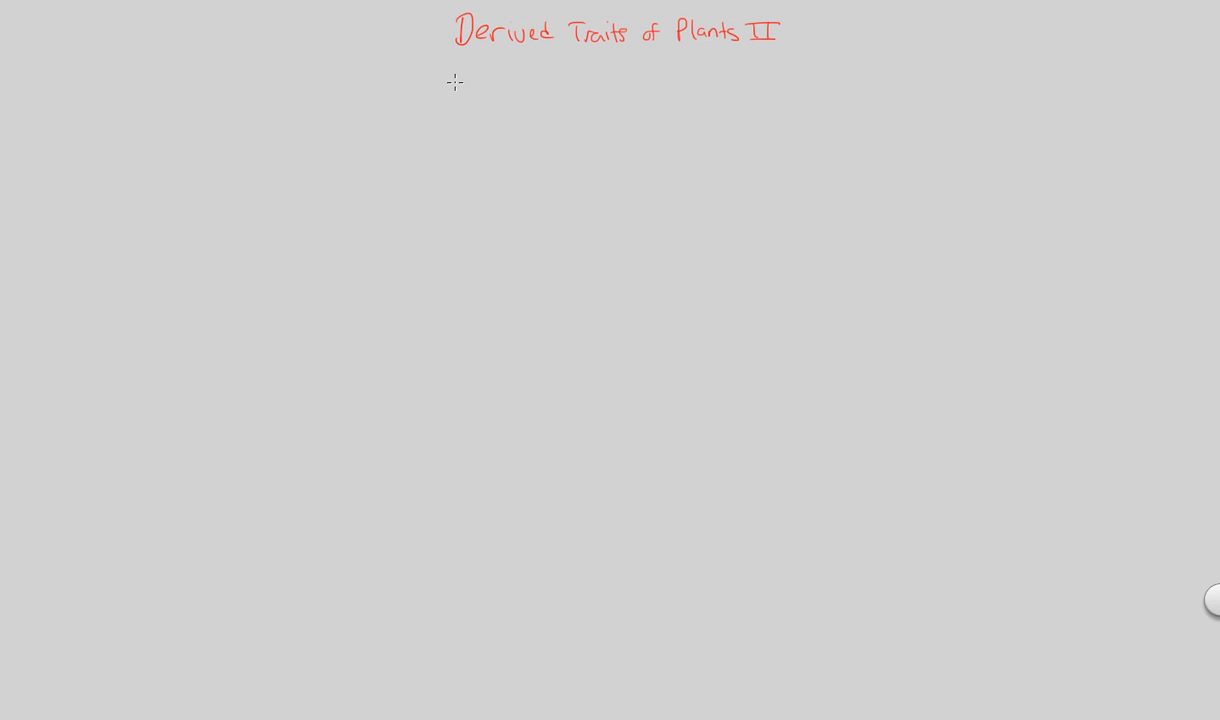
mouse_move(452, 74)
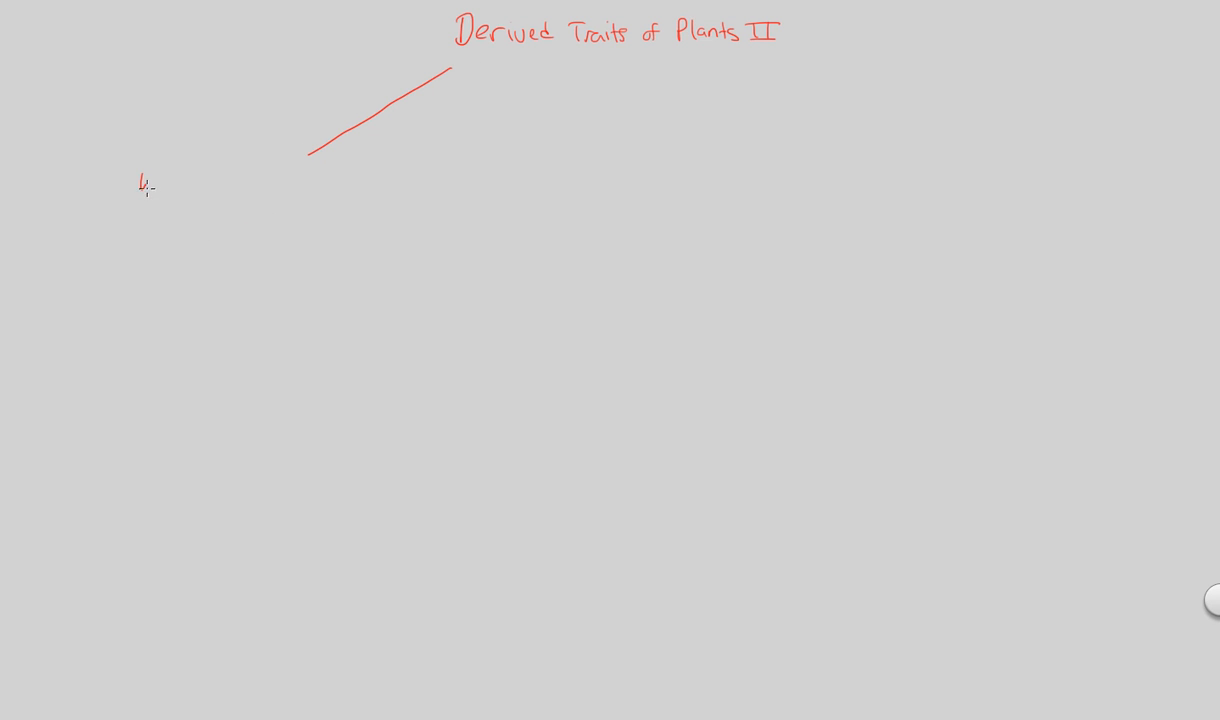
- Write the first branch note 'Walled spores produced' below the line from the title
type("Walled")
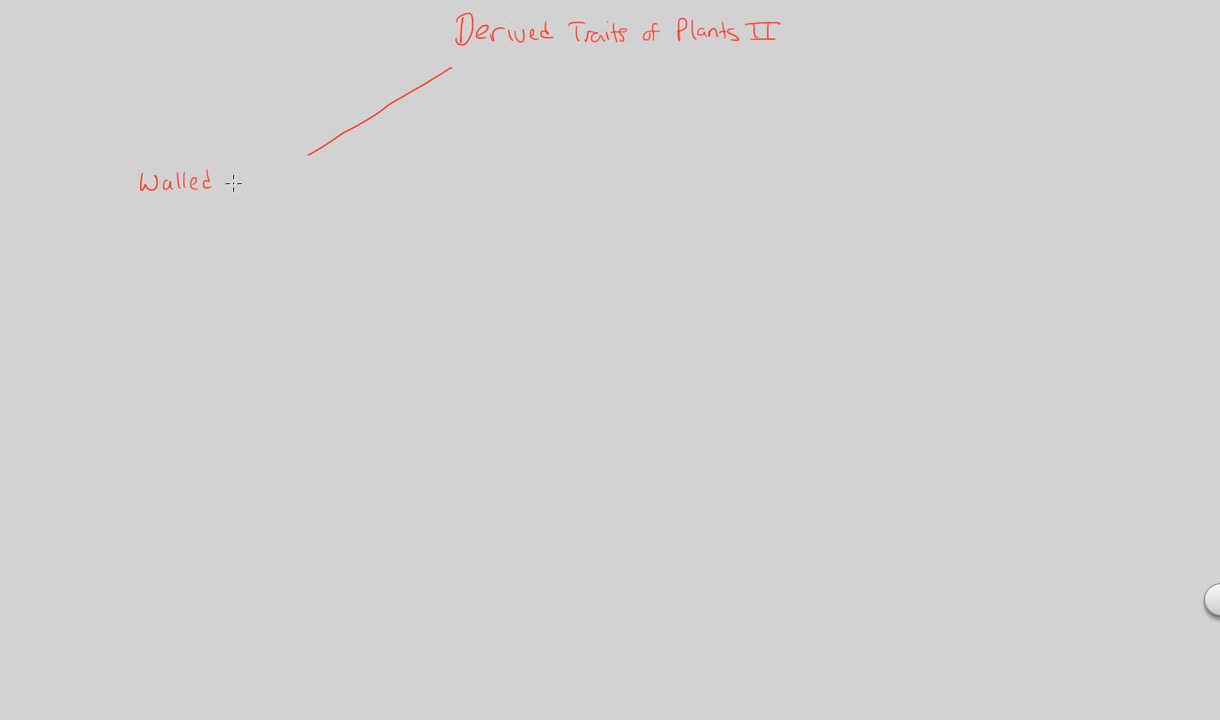
type("sp")
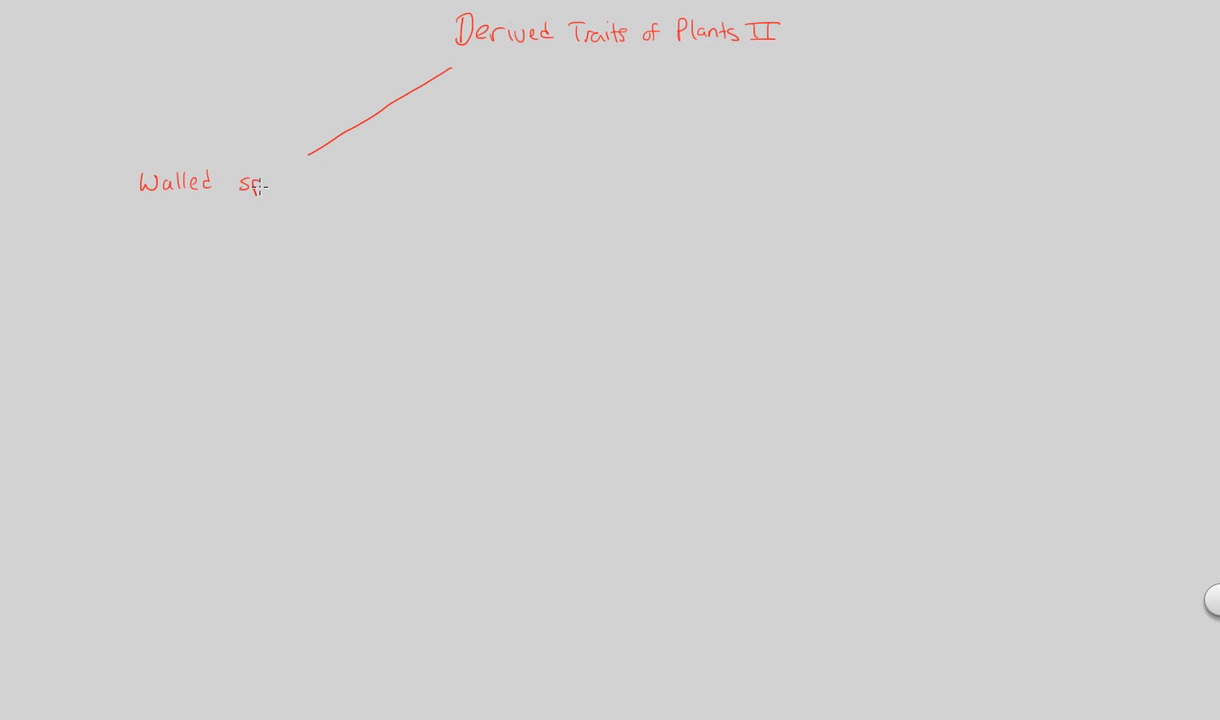
type("spores produced")
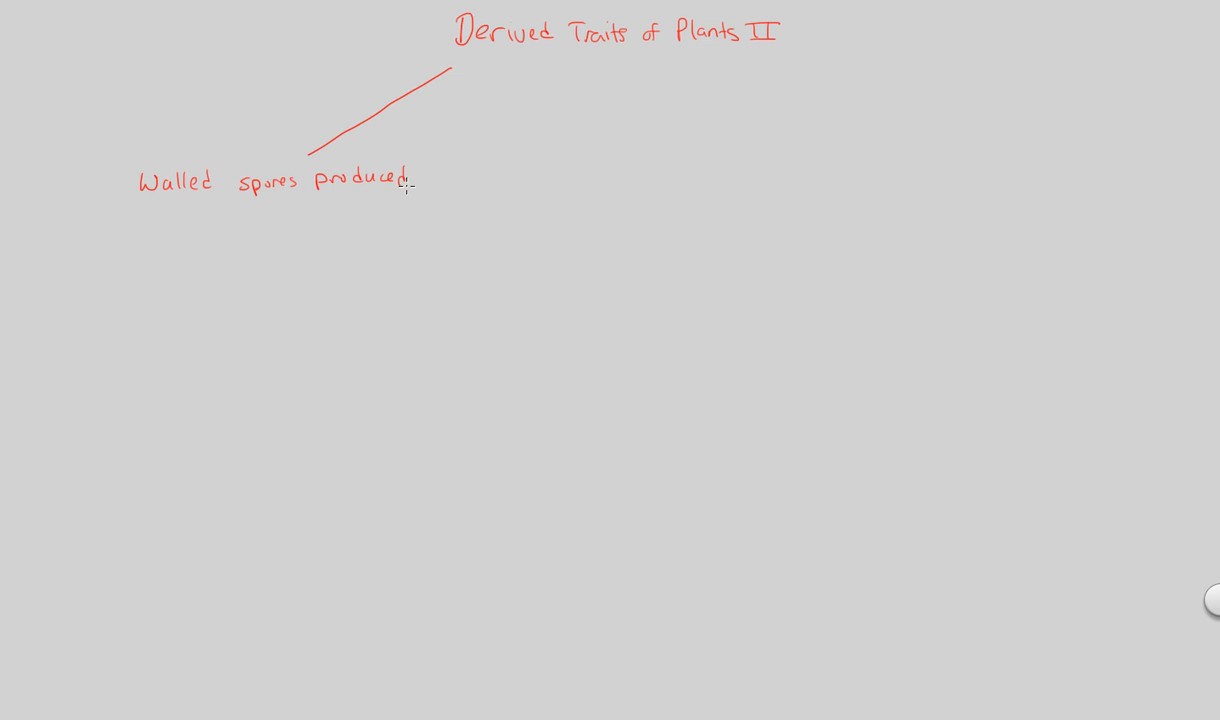
mouse_move(196, 224)
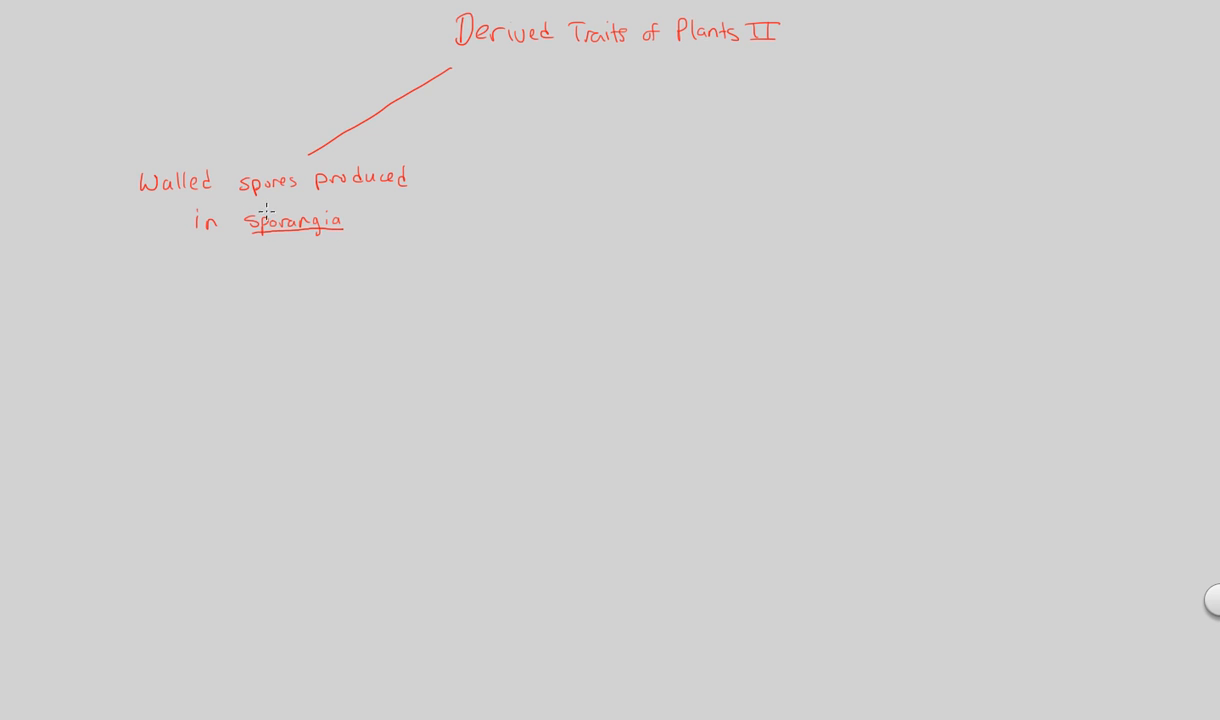
mouse_move(304, 244)
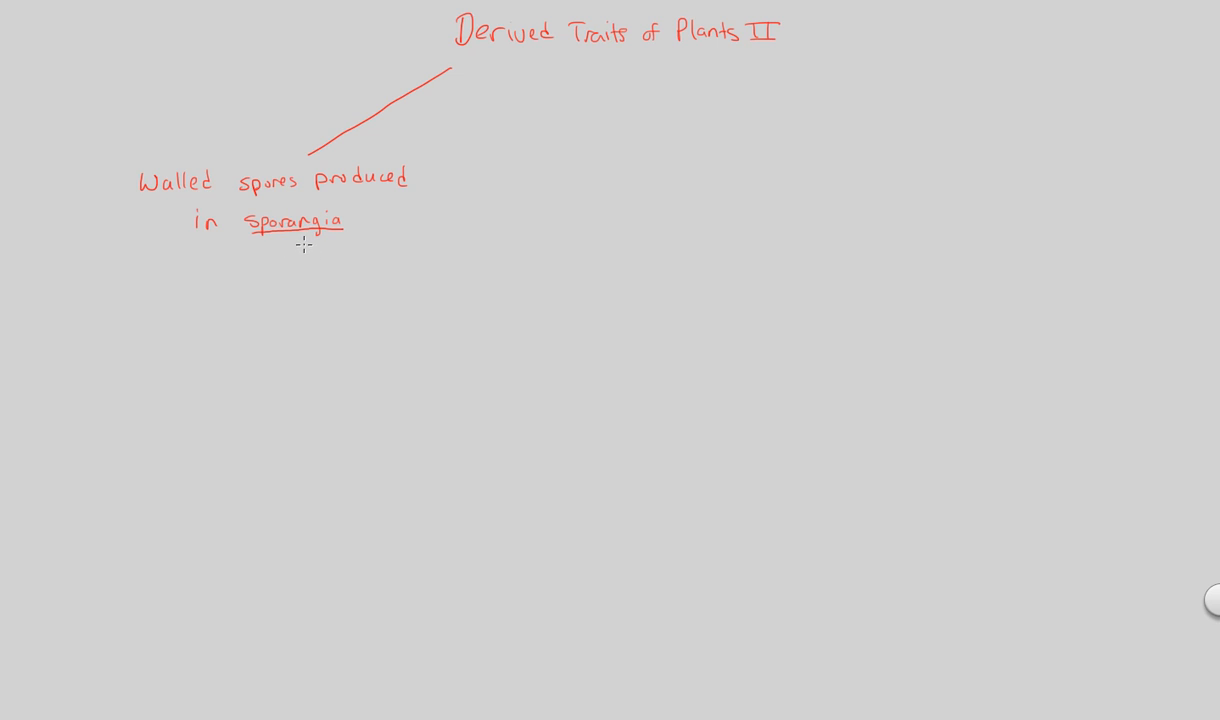
mouse_move(300, 236)
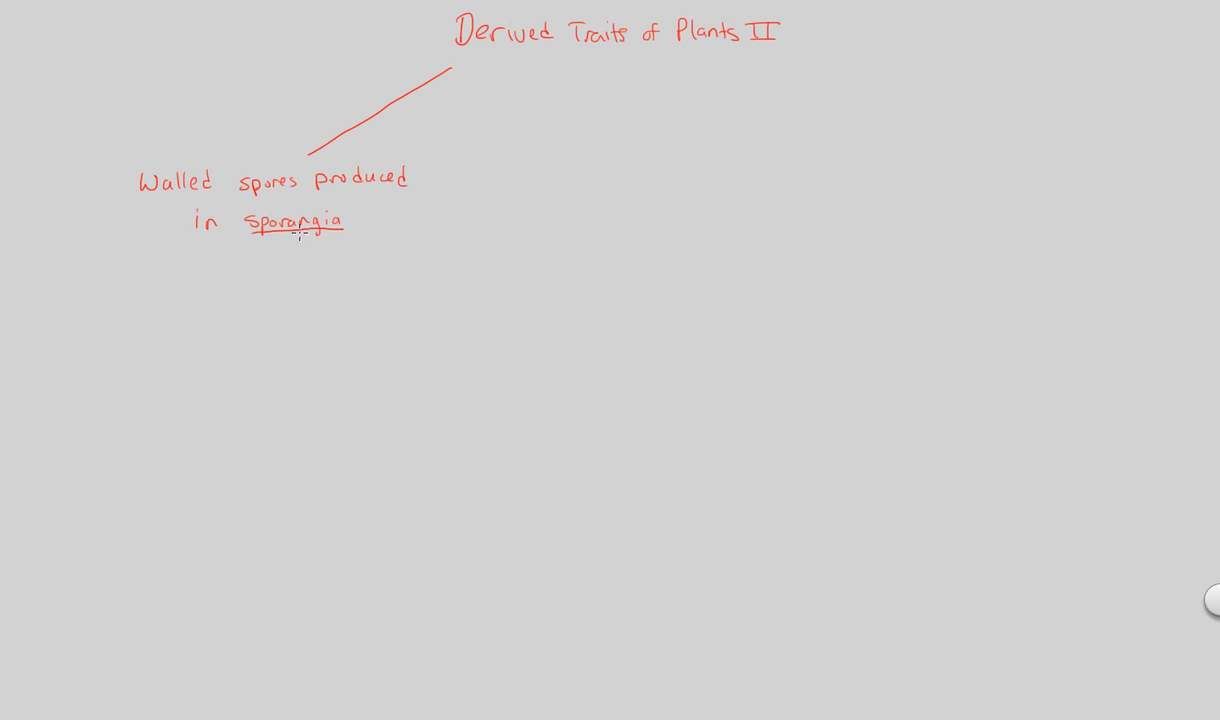
mouse_move(344, 242)
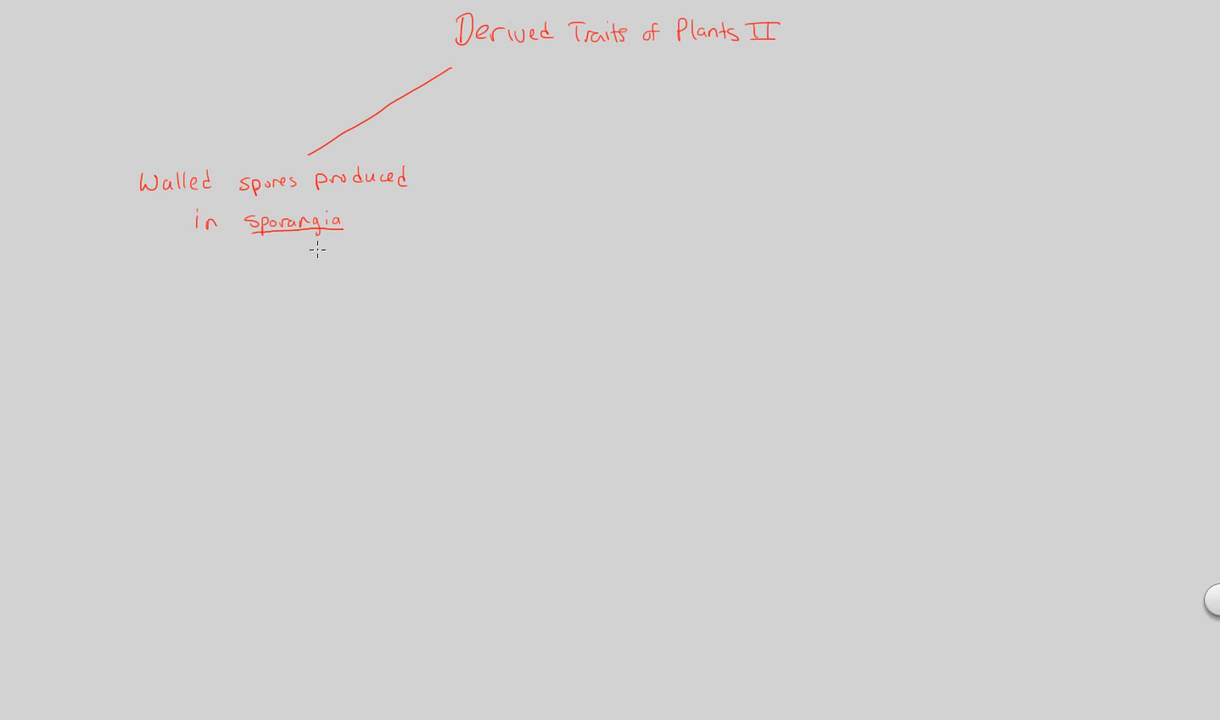
mouse_move(238, 240)
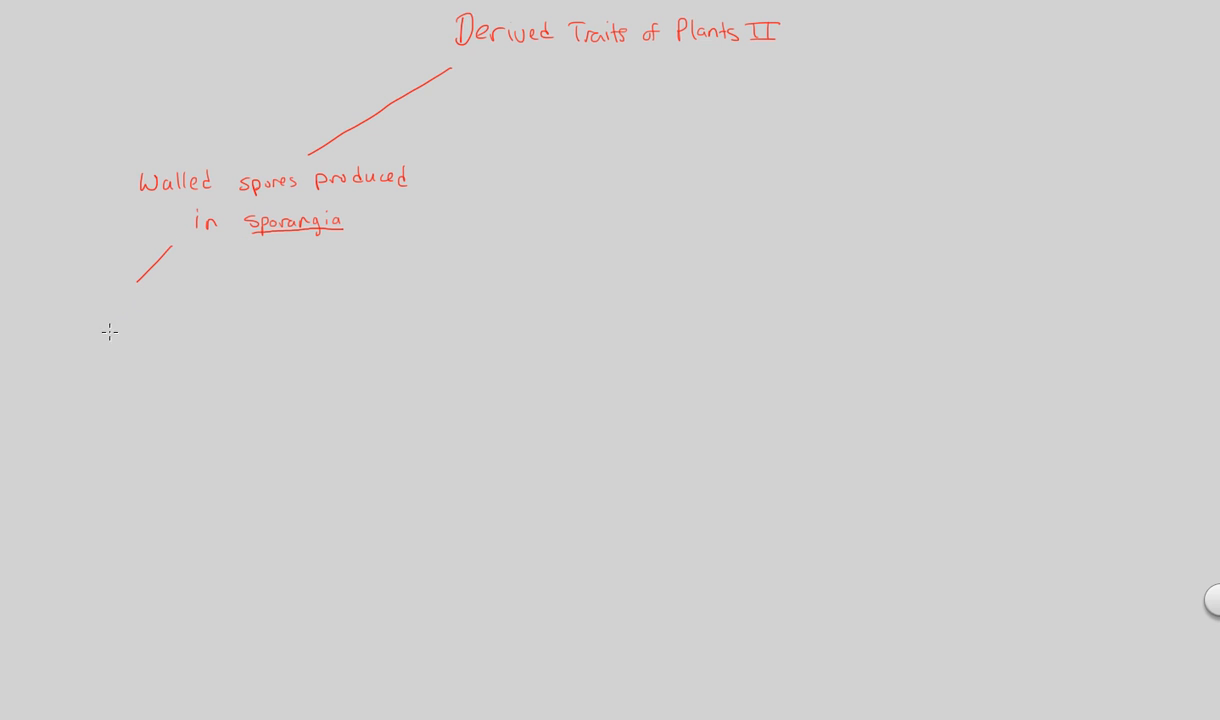
mouse_move(70, 300)
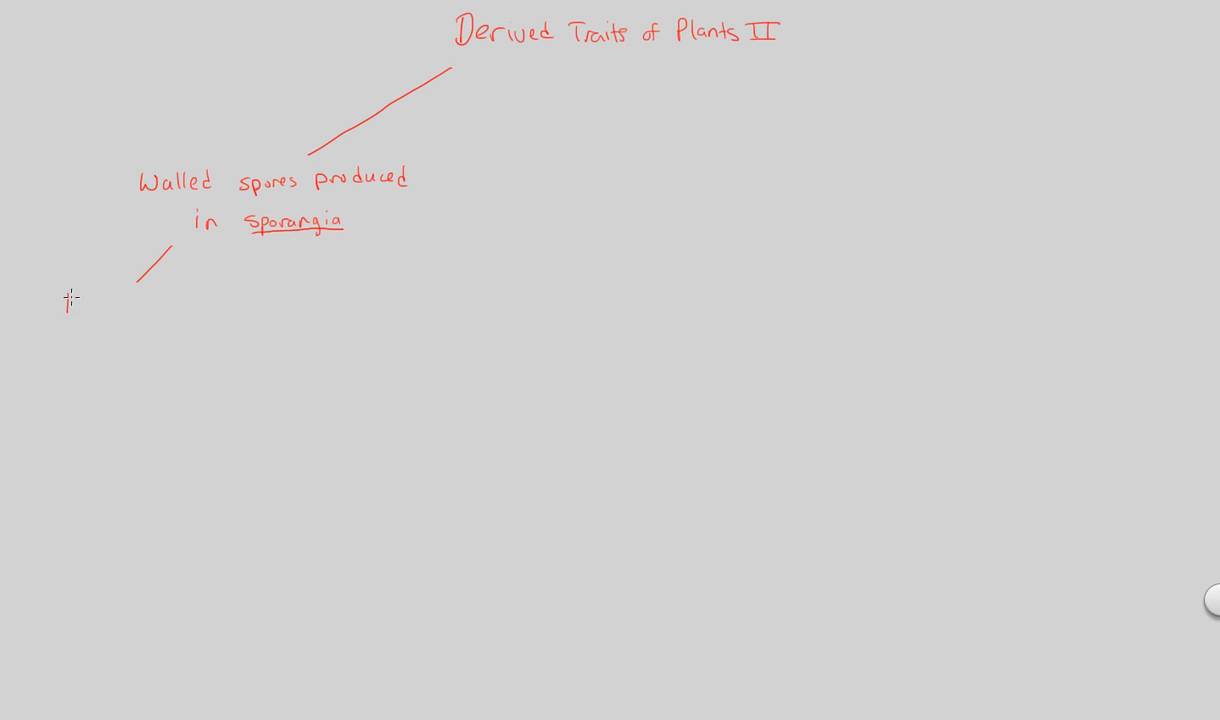
- Write 'Multicellular organs in sporophytes that produce spores' under the sporangia branch, underlining organs
type("Multi")
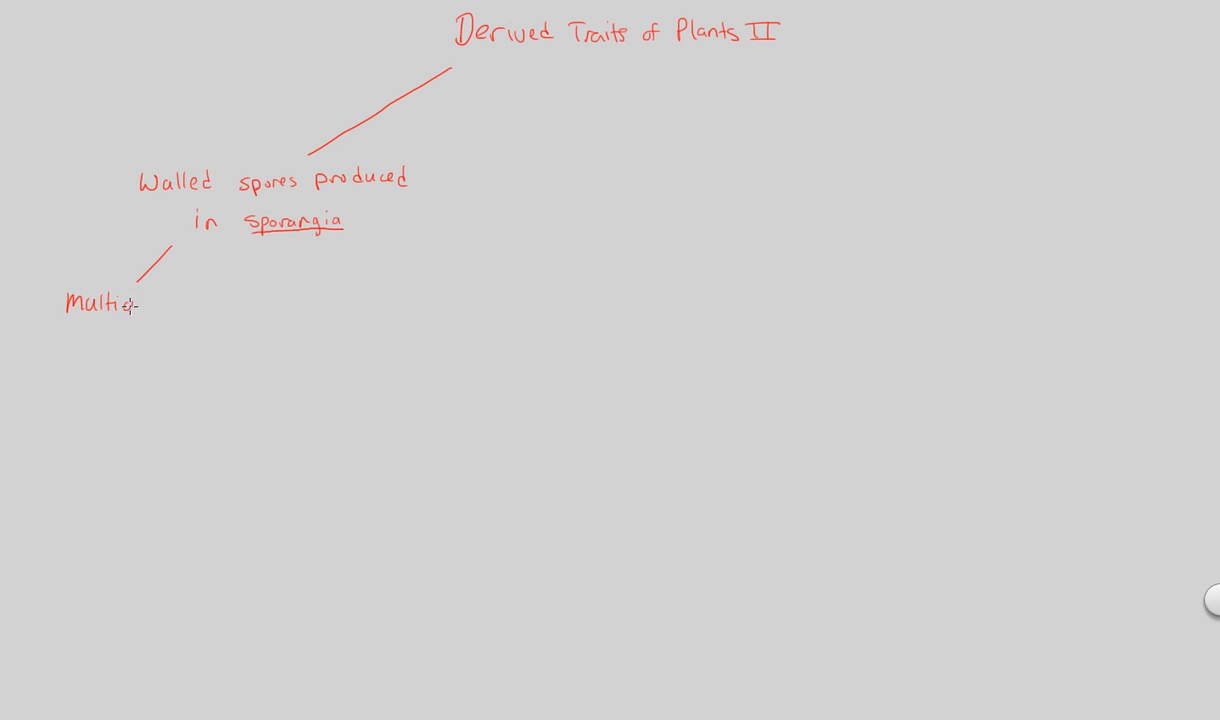
type("cellular")
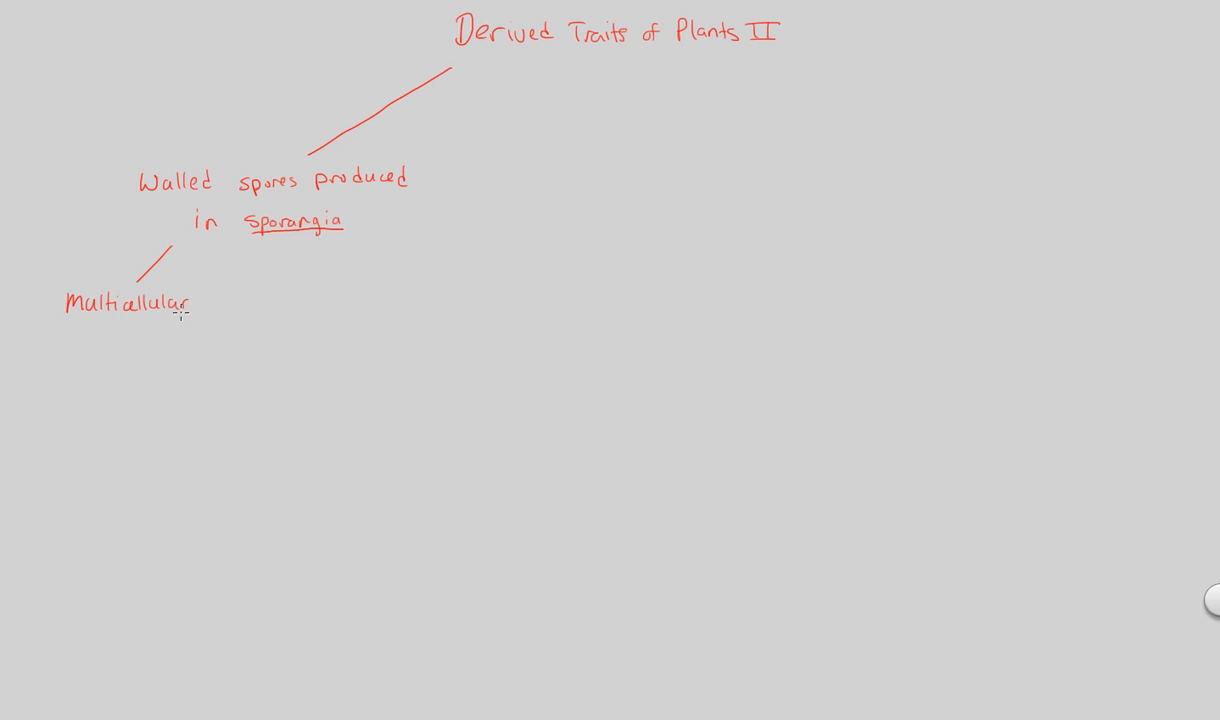
mouse_move(114, 326)
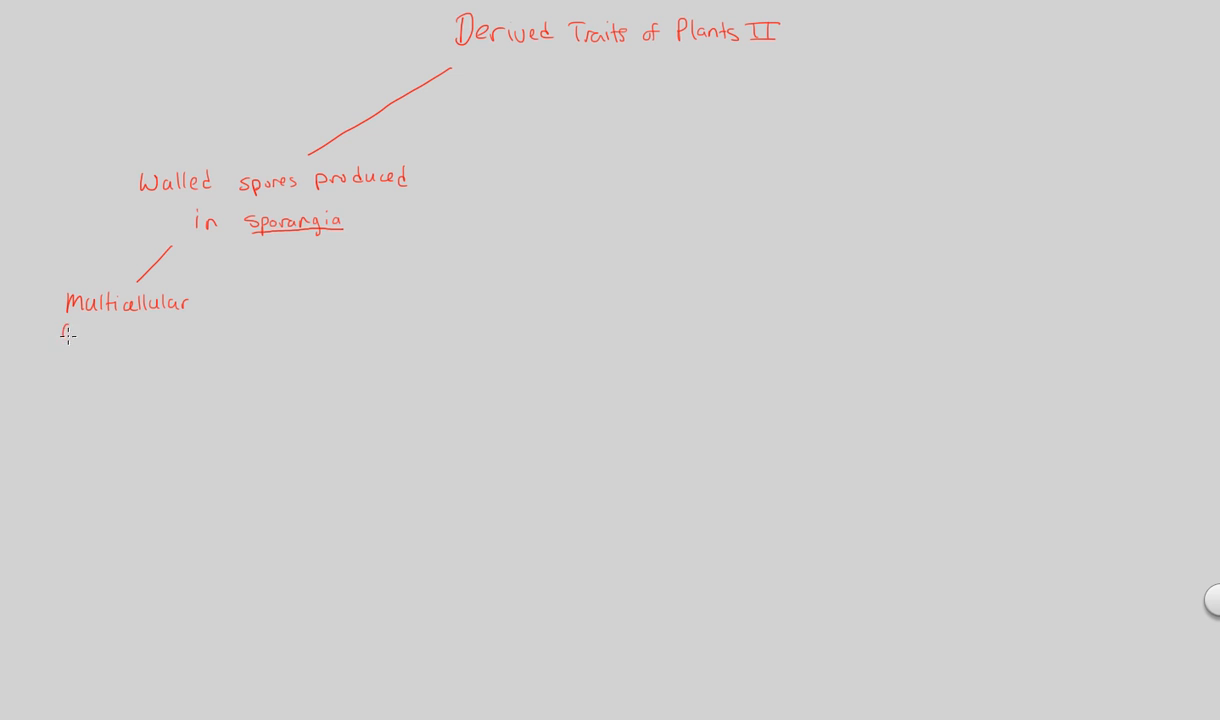
type("organs in")
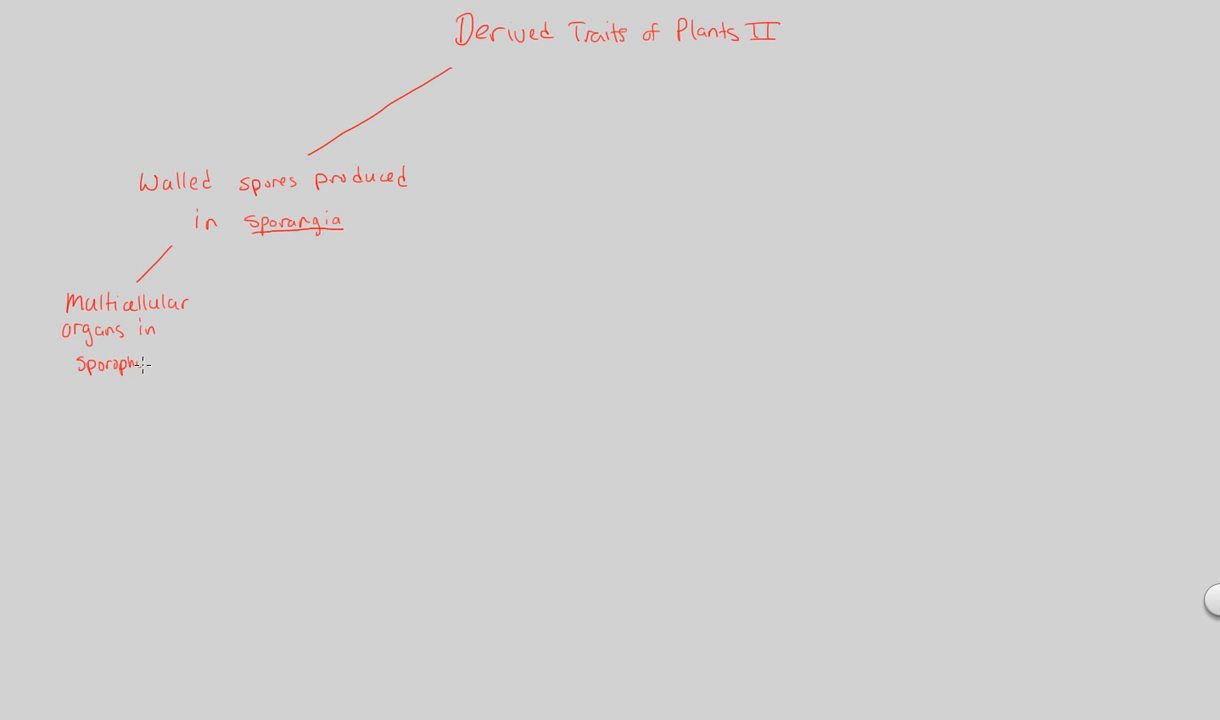
type("ytes")
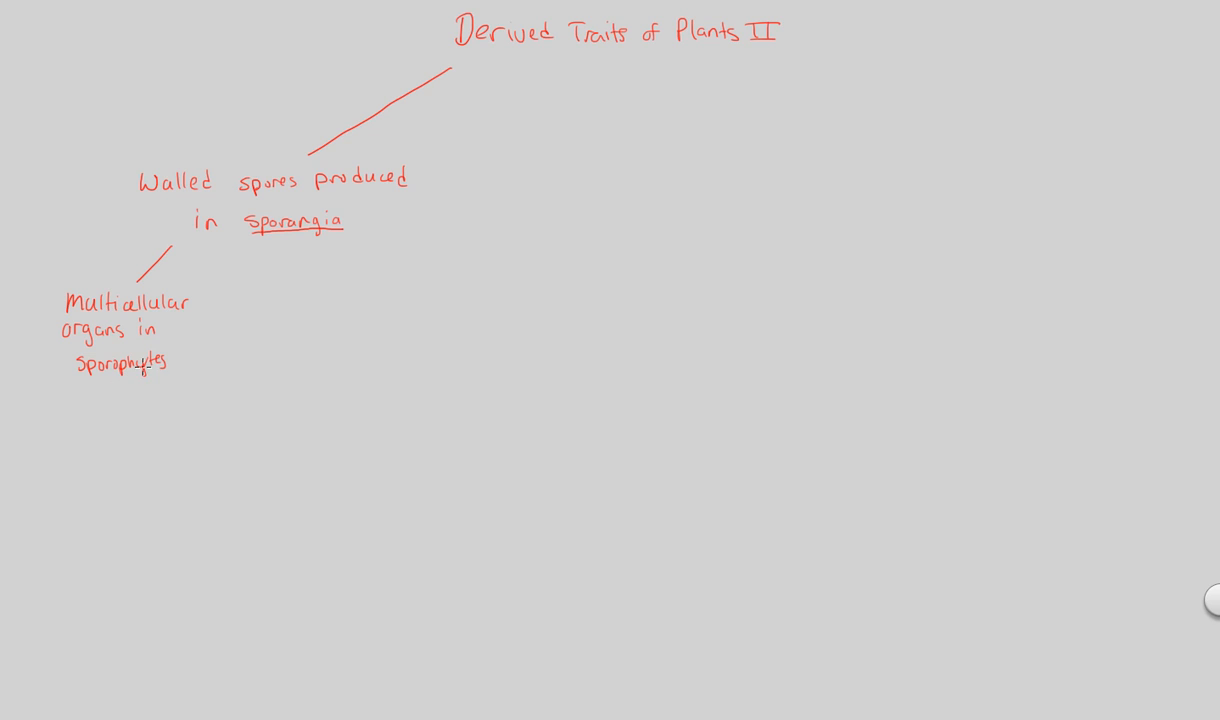
mouse_move(88, 380)
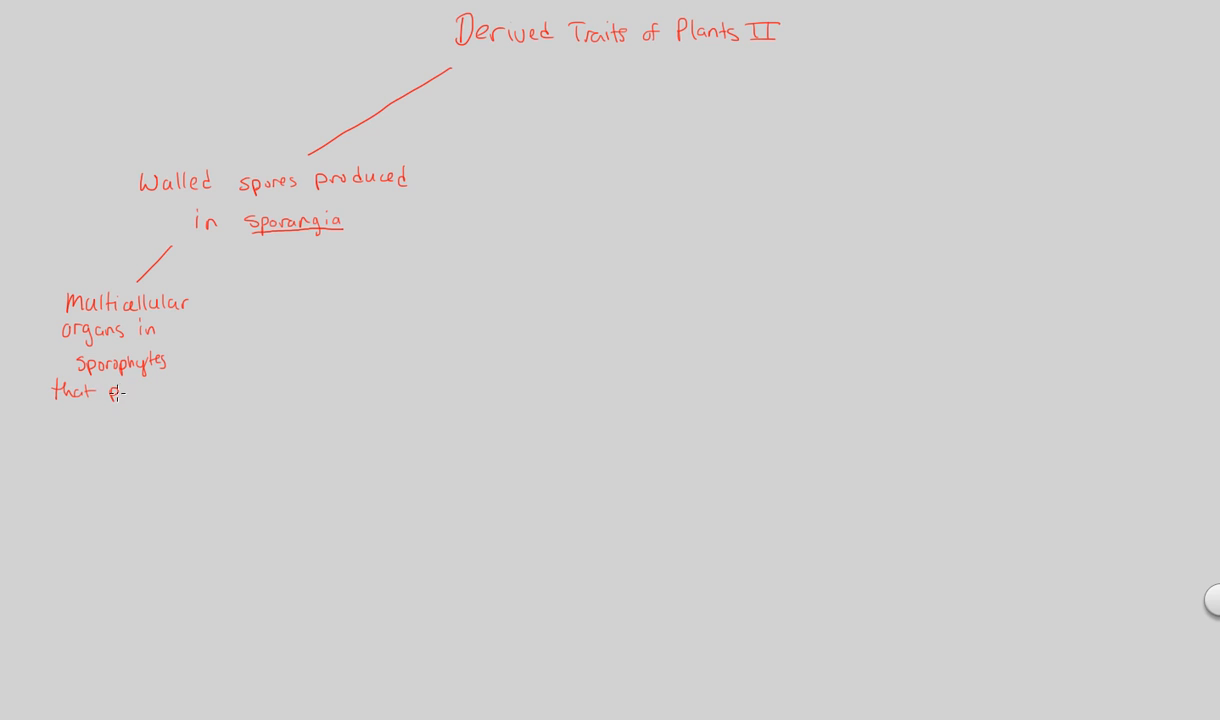
type("produce")
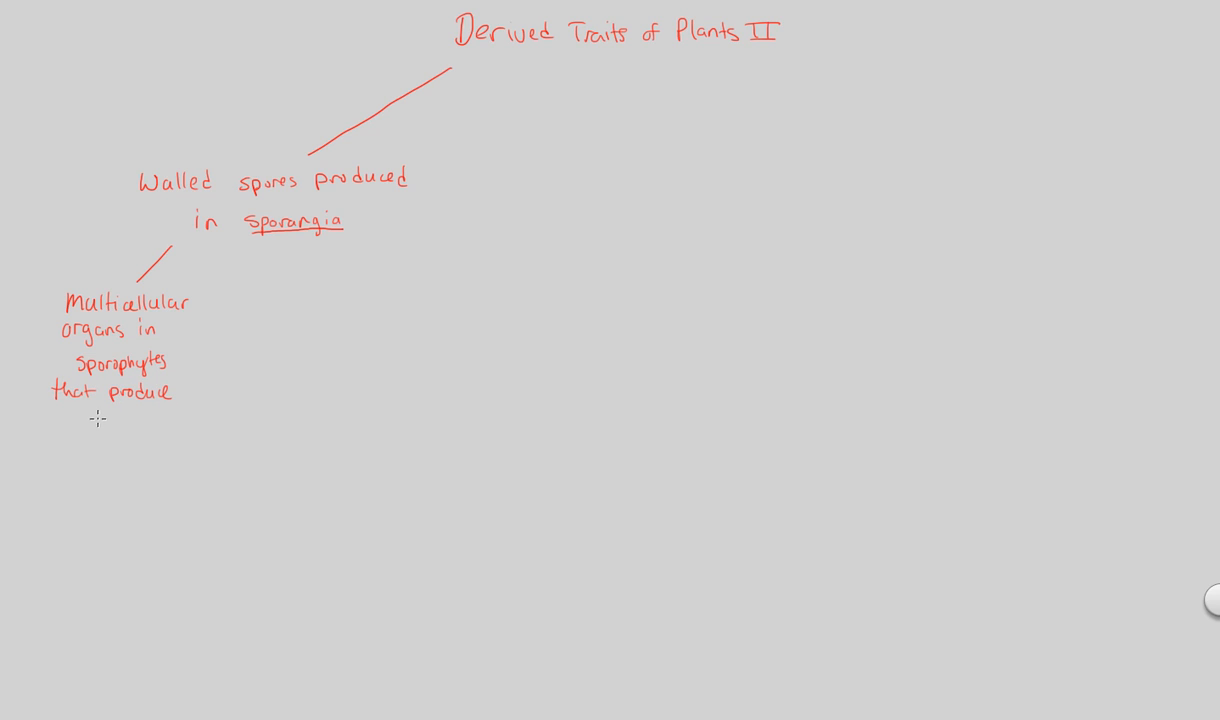
type("Spores")
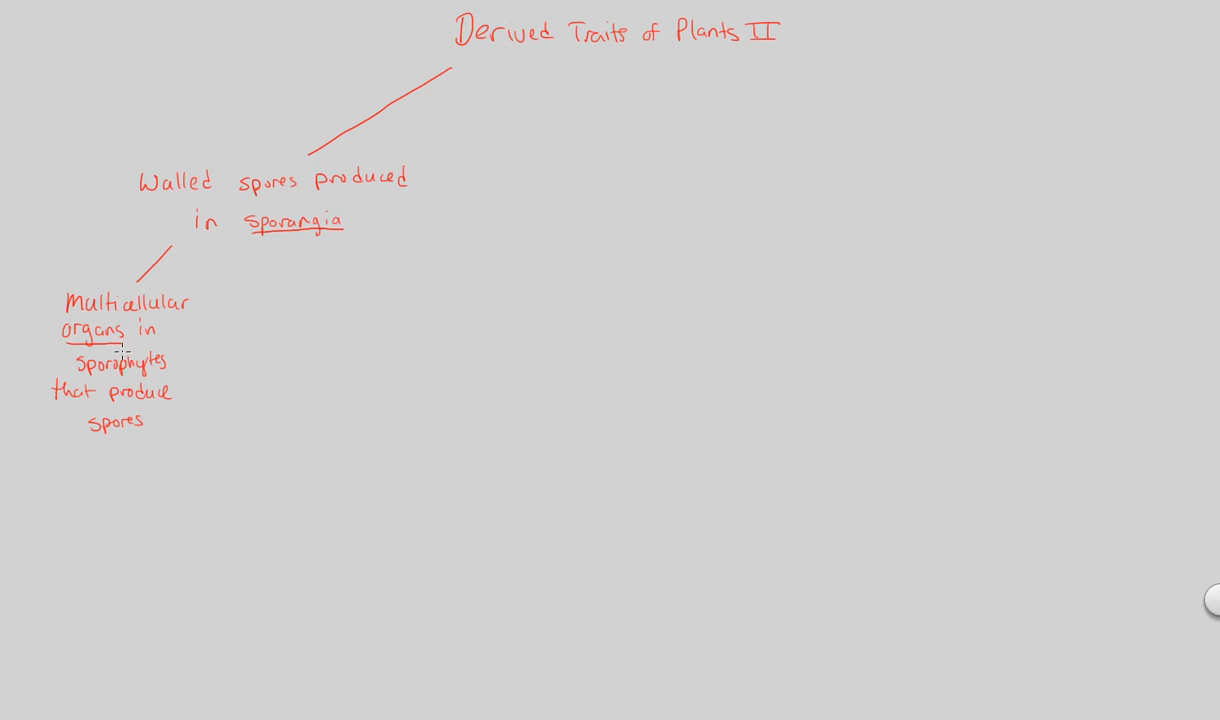
mouse_move(84, 376)
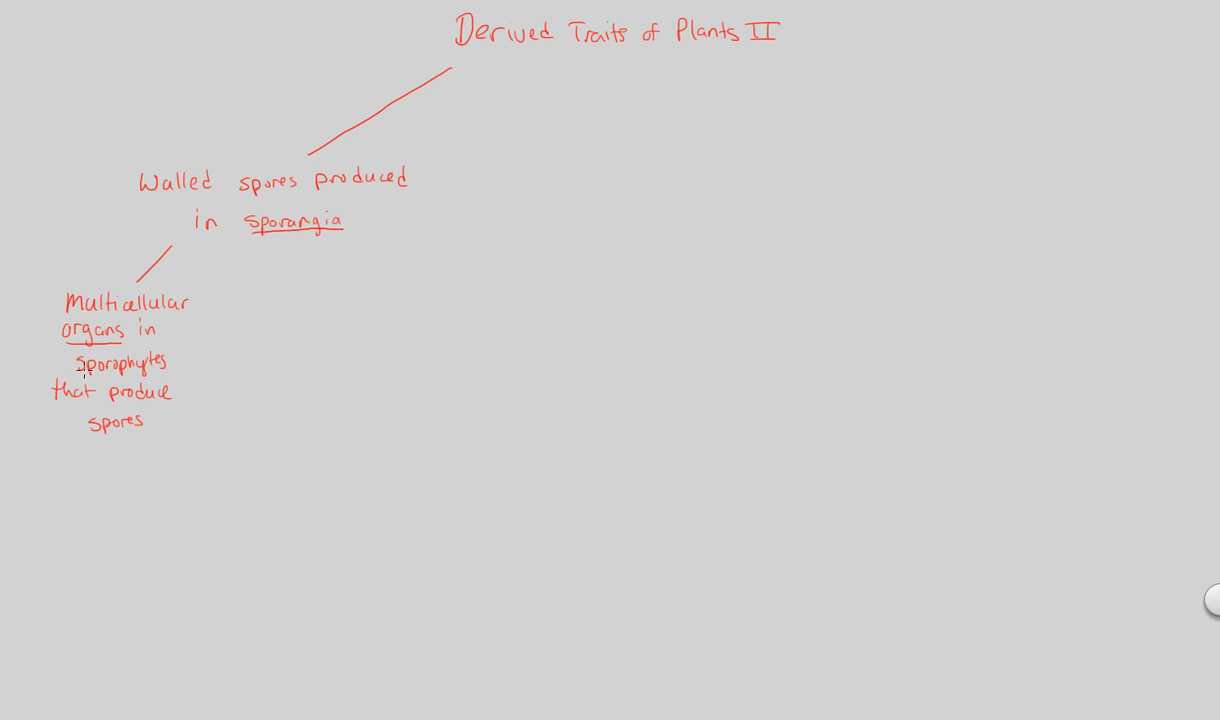
mouse_move(98, 380)
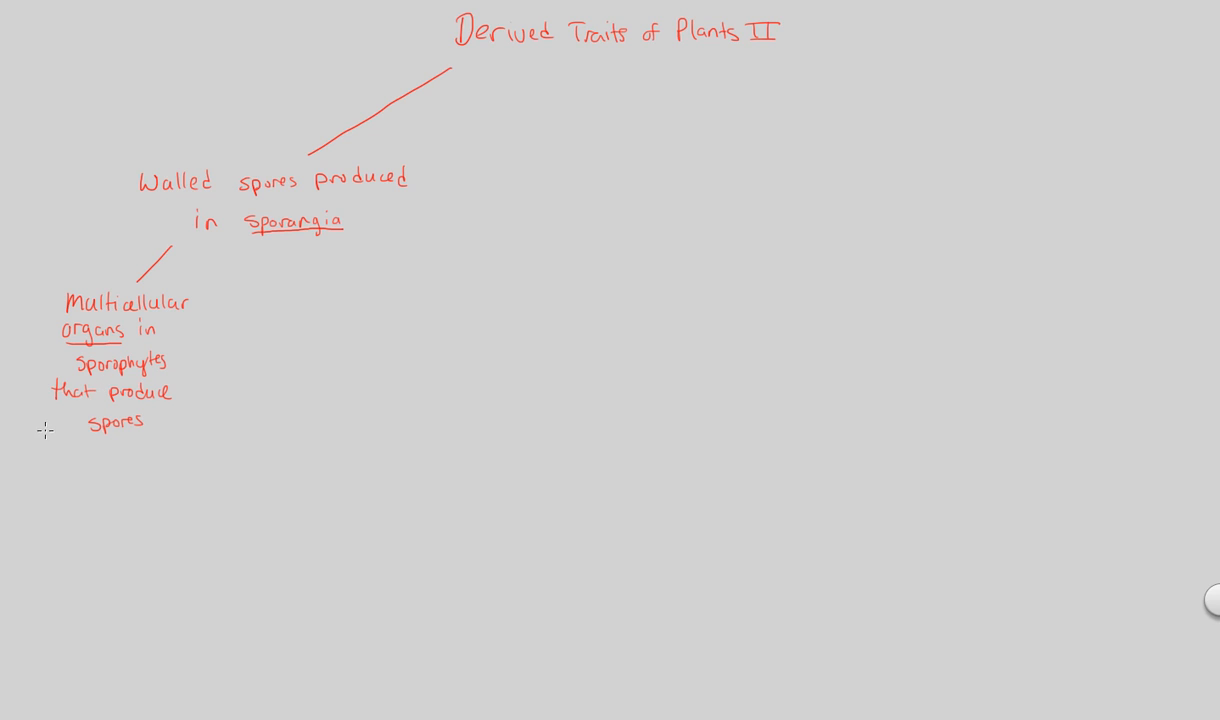
- Bracket the sporangia definition and write 'Sporocytes (2n)' with cytes underlined
left_click_drag(44, 420, 192, 420)
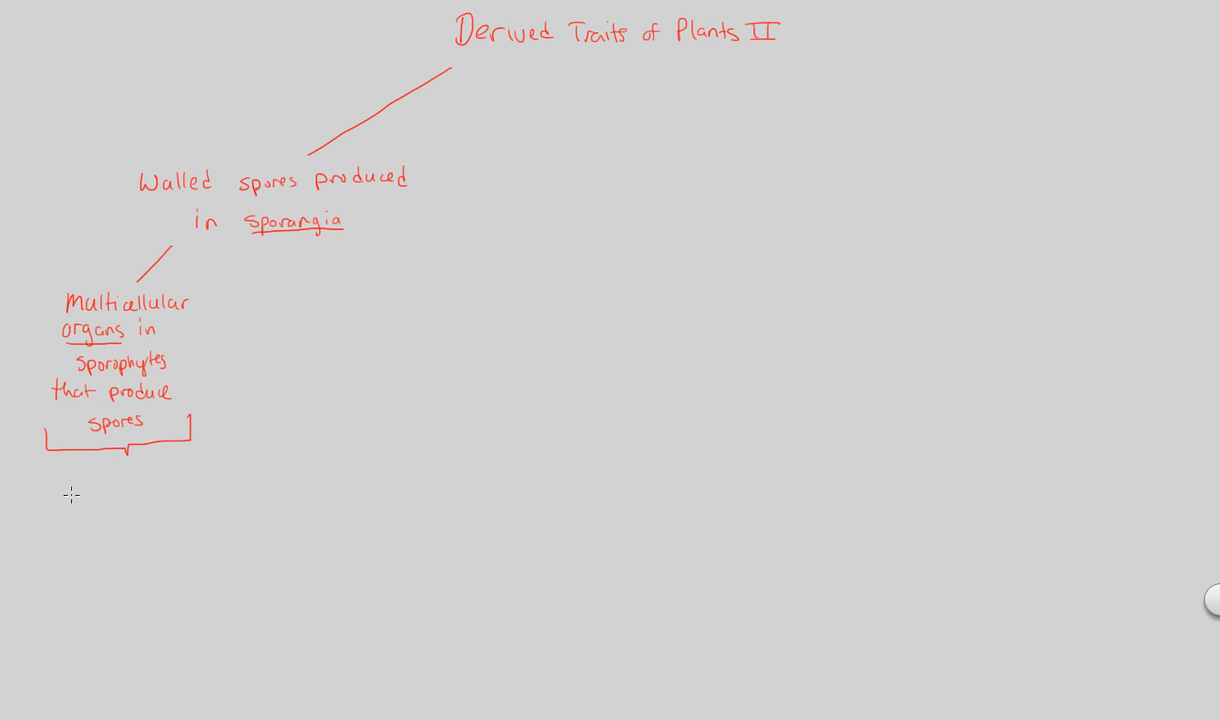
type("Spor")
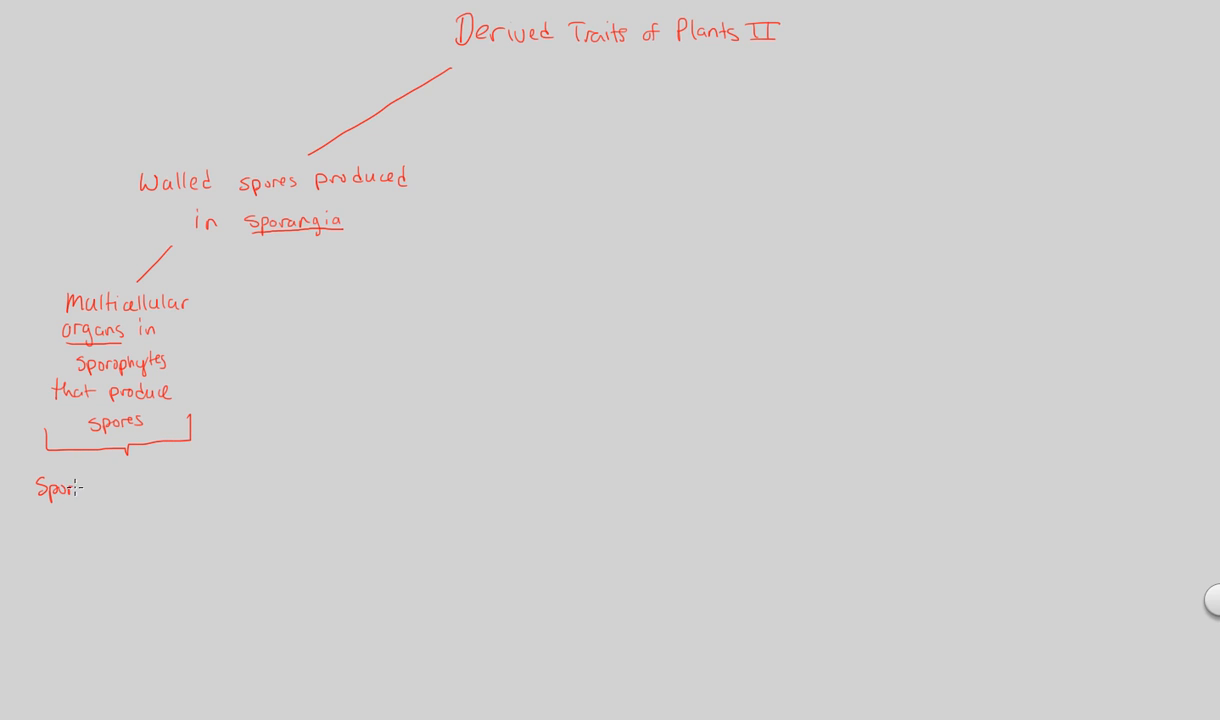
type("o")
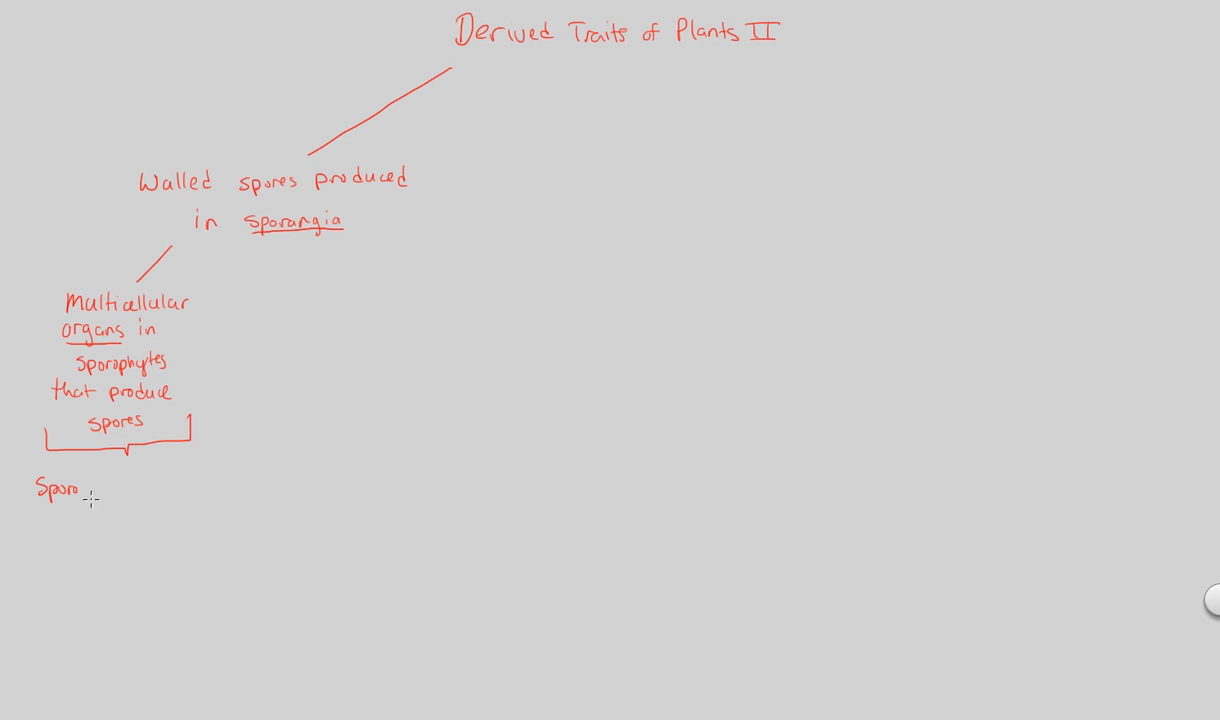
type("cytes")
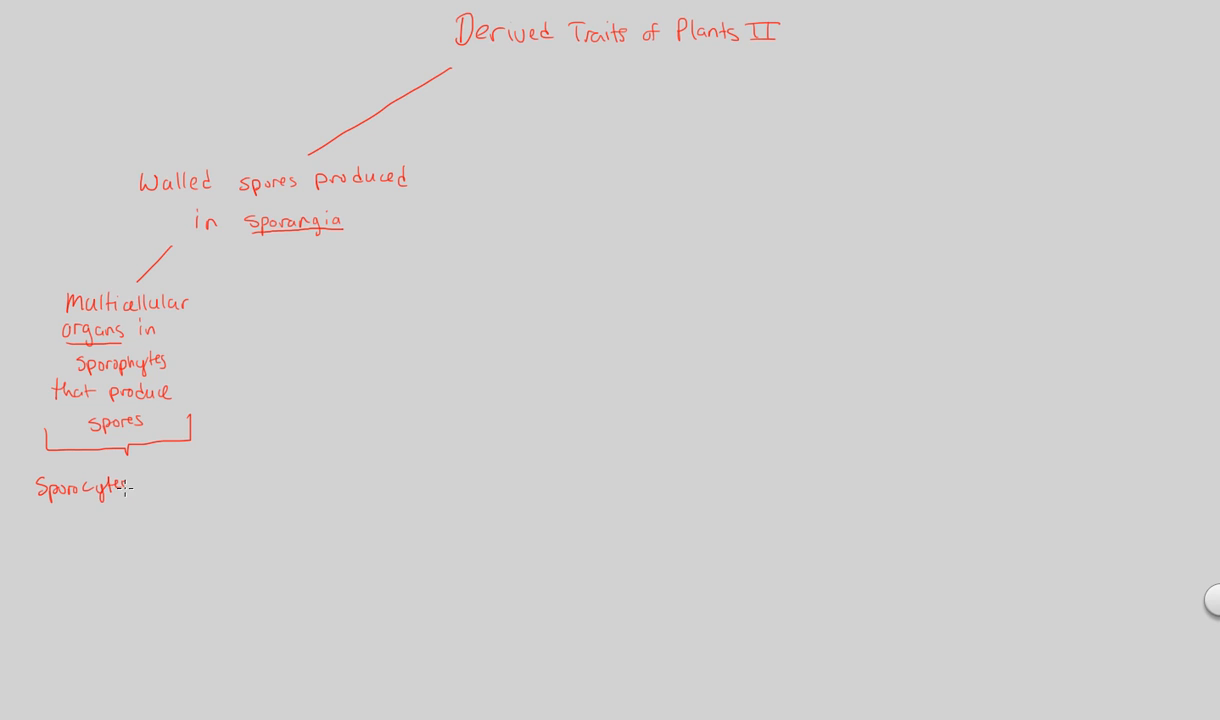
left_click_drag(70, 504, 128, 504)
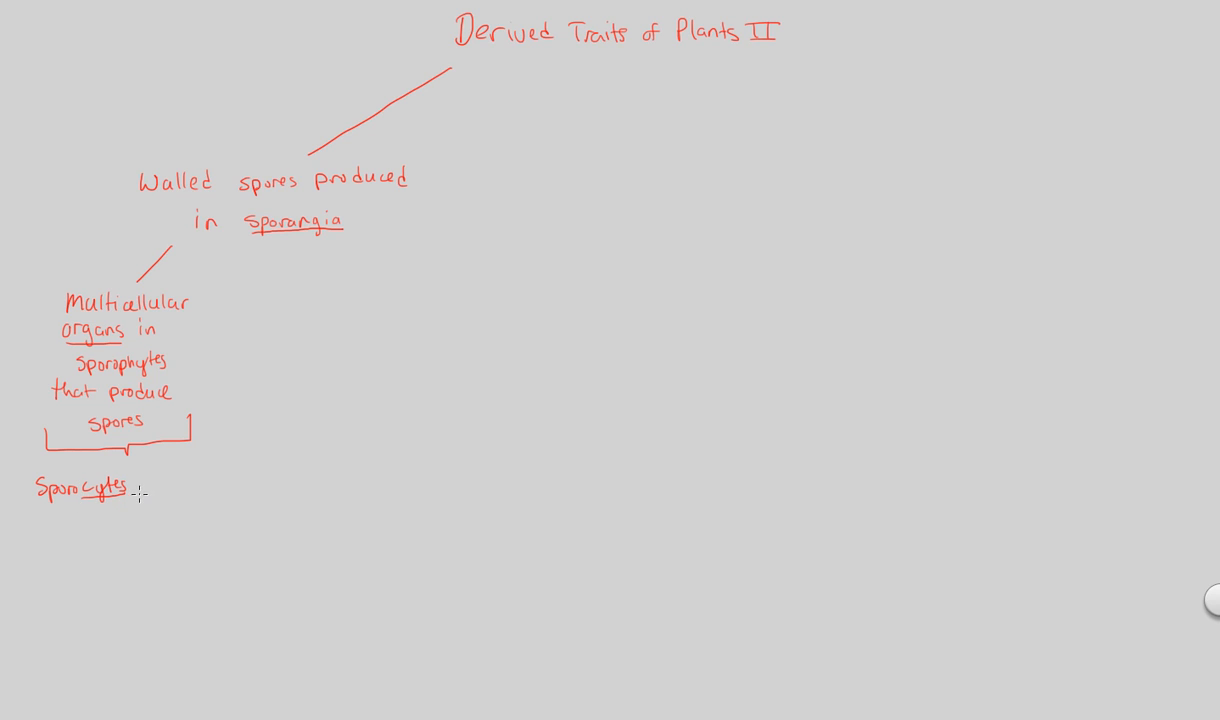
type("C")
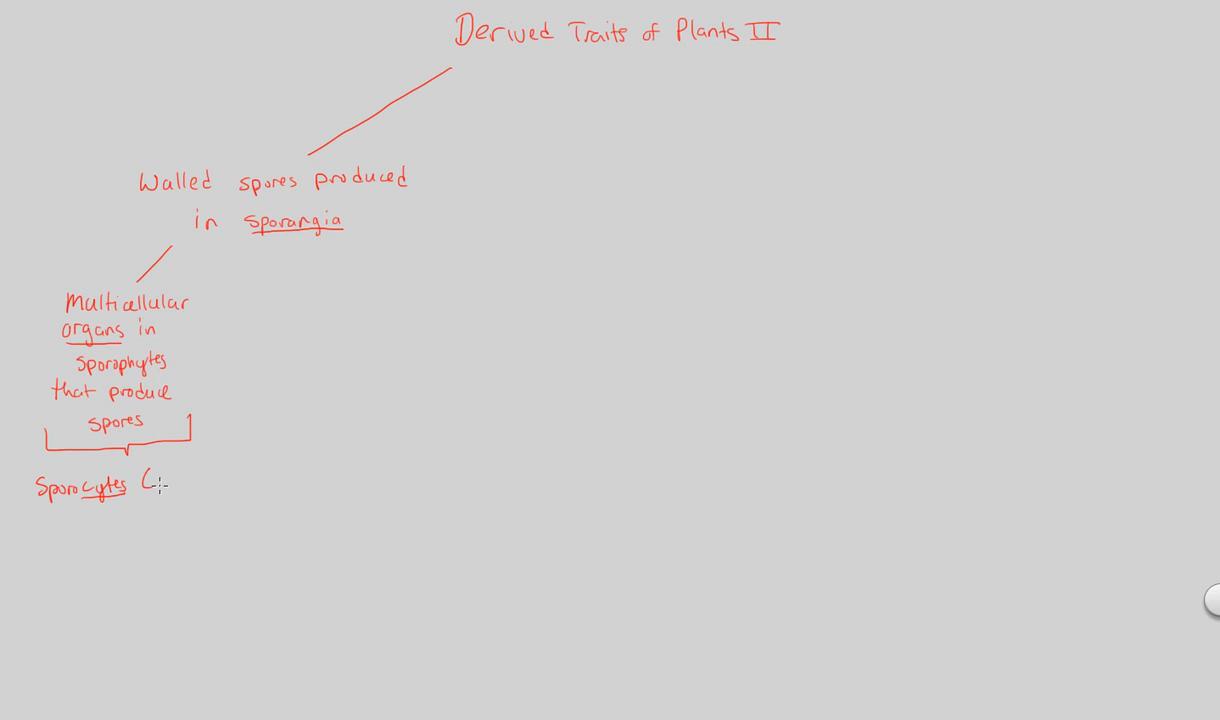
type("(2n)")
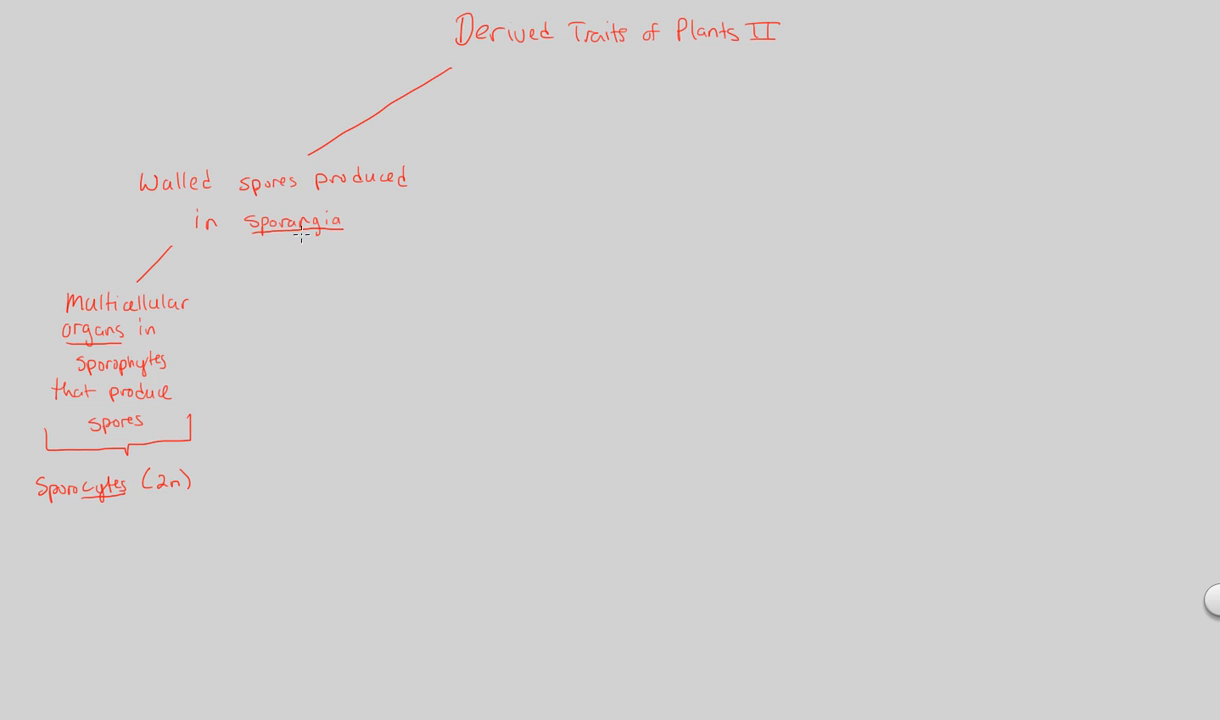
- Draw a down arrow labelled 'meiosis' from Sporocytes to 'Spores (n)'
left_click_drag(92, 504, 92, 548)
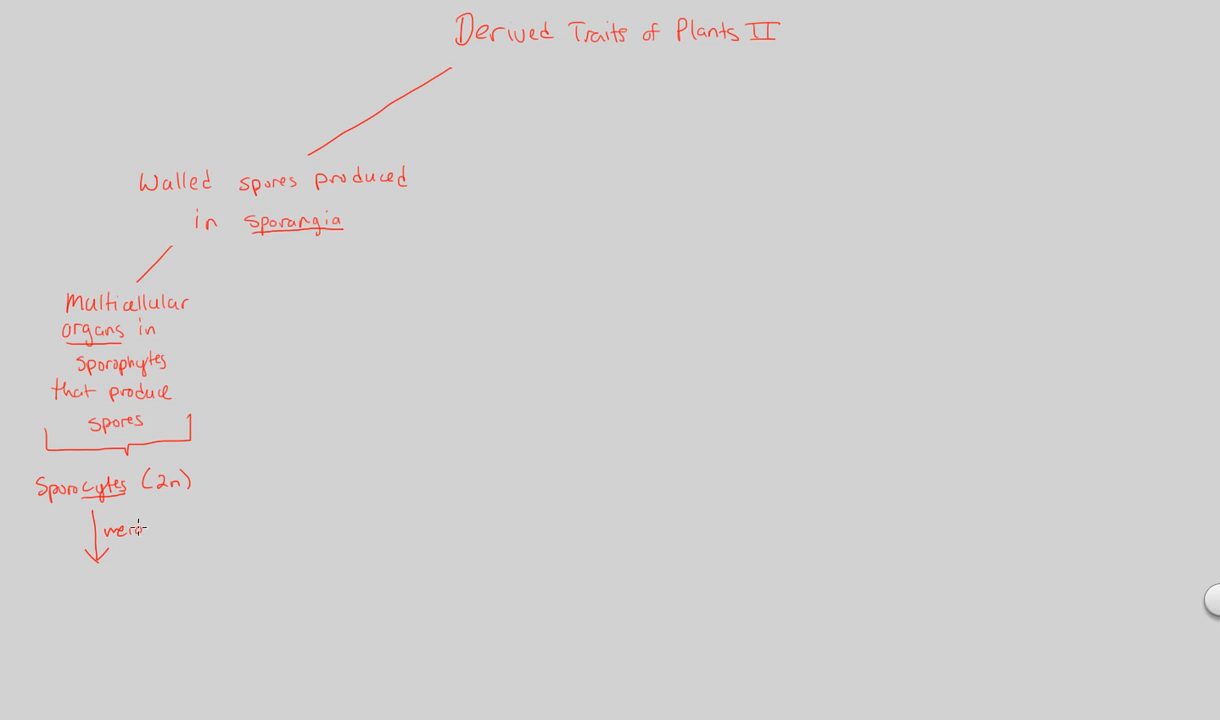
type("meiosis")
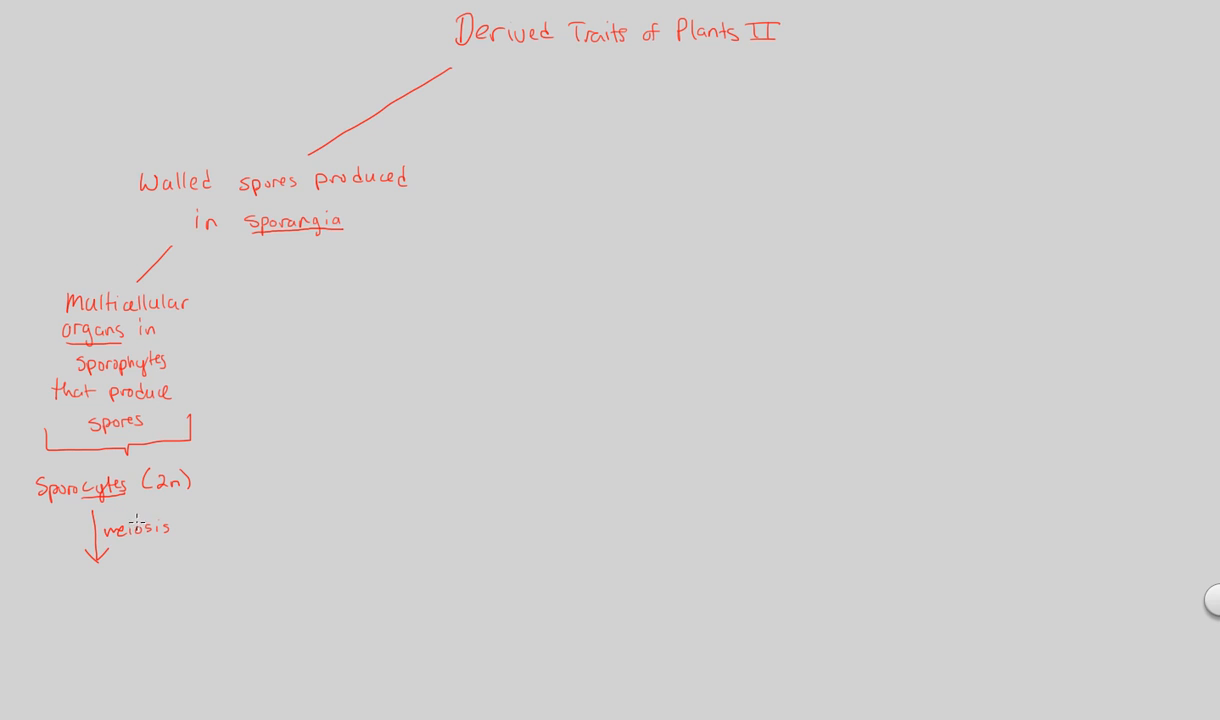
mouse_move(156, 514)
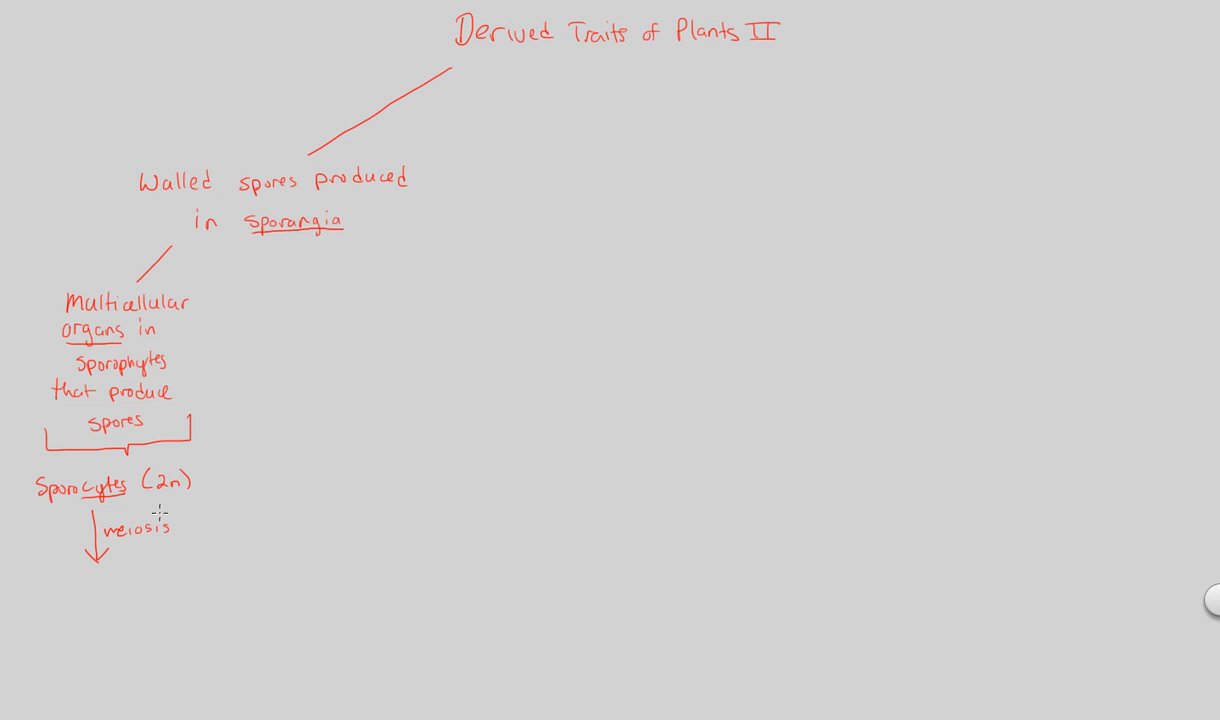
mouse_move(58, 580)
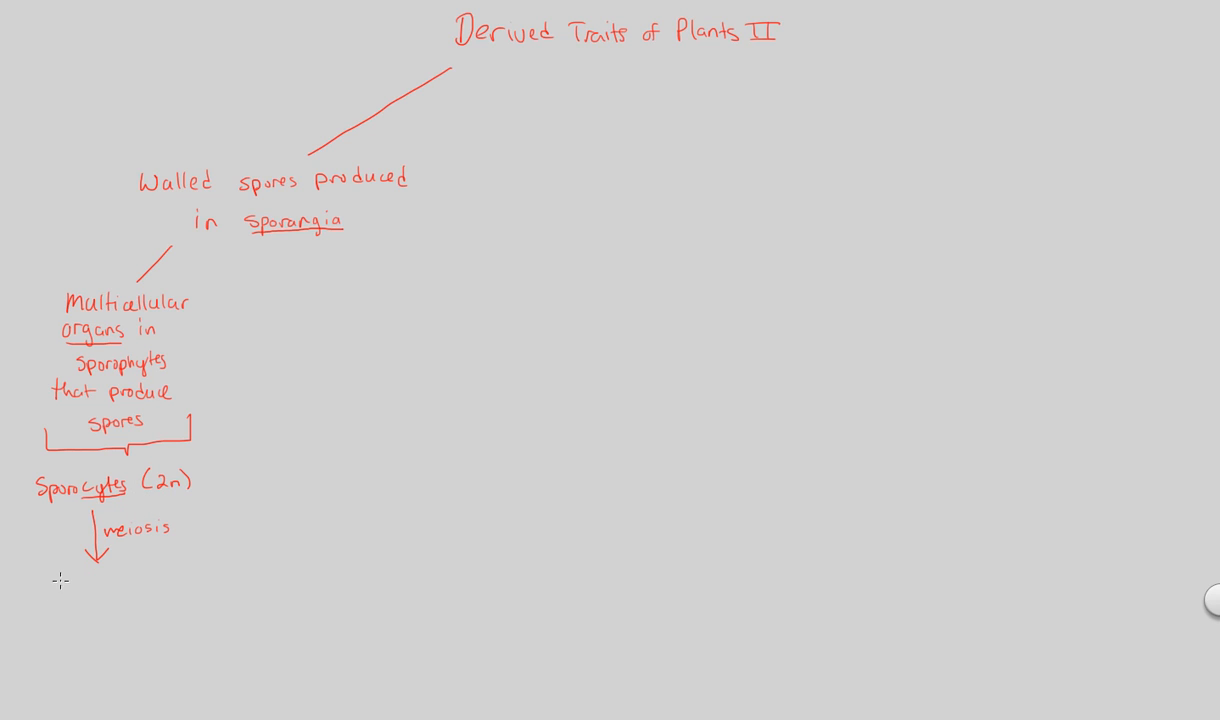
type("Spores")
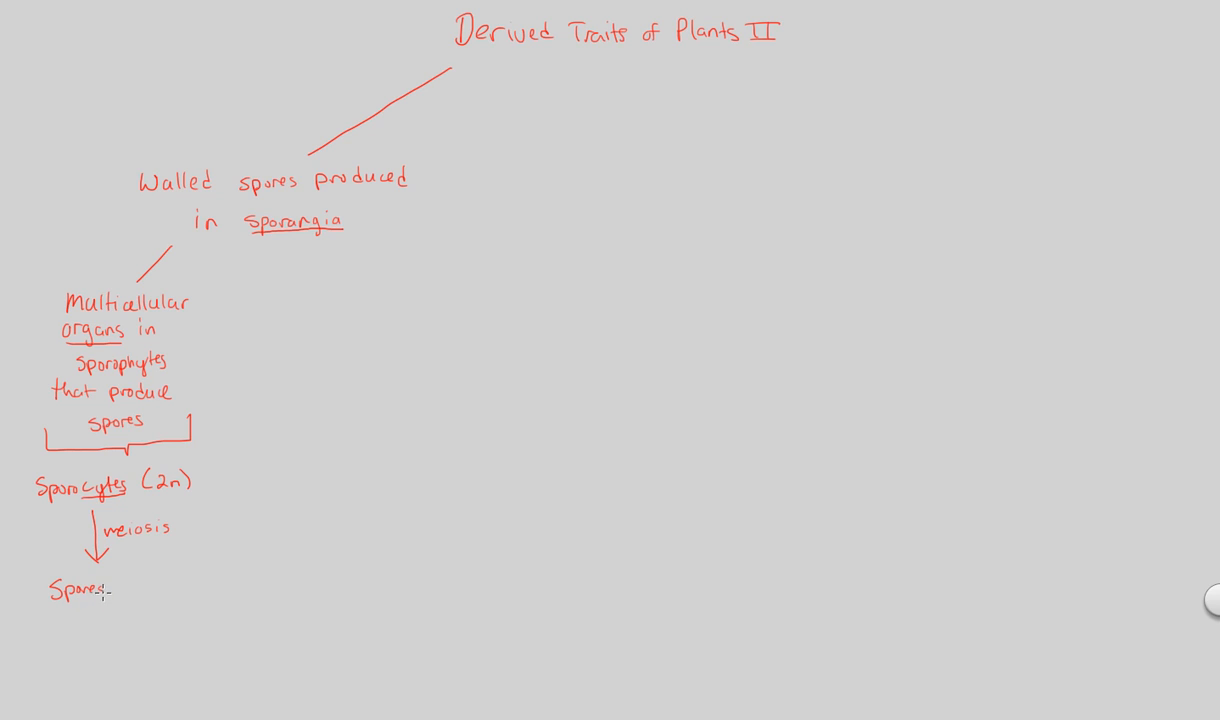
type("(n)")
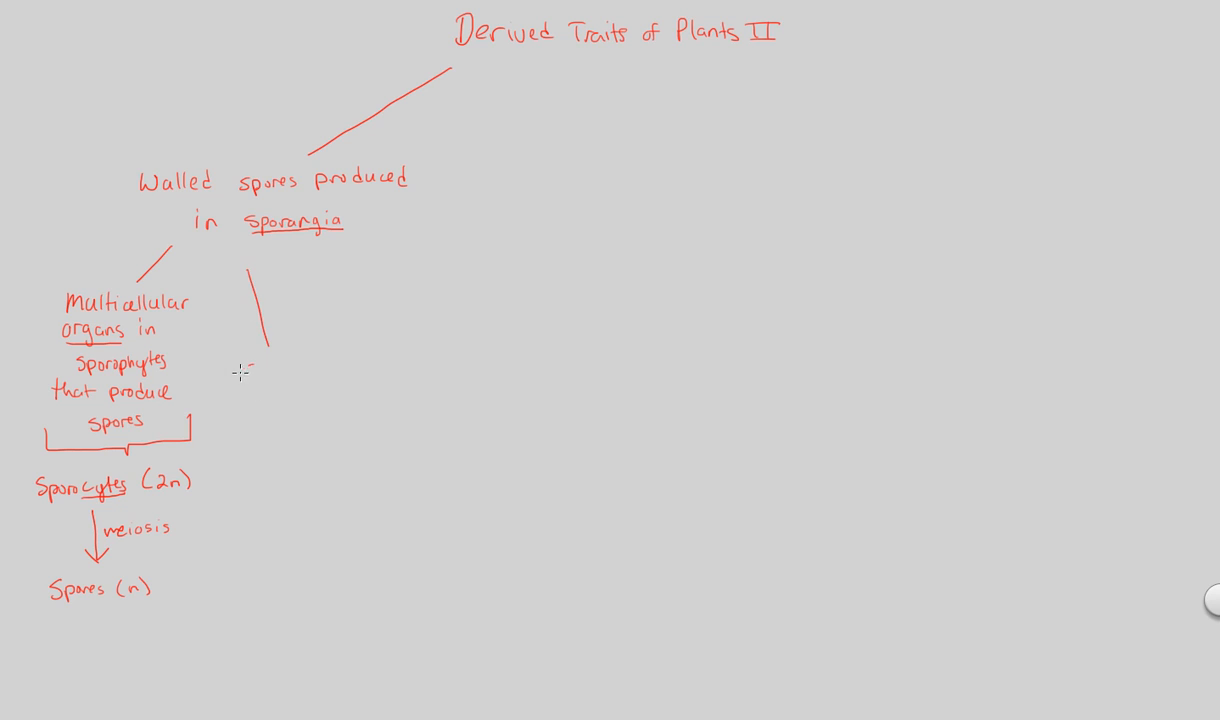
- Write that Spores (n) are haploid reproductive cells that grow via mitosis
type("Spores(n")
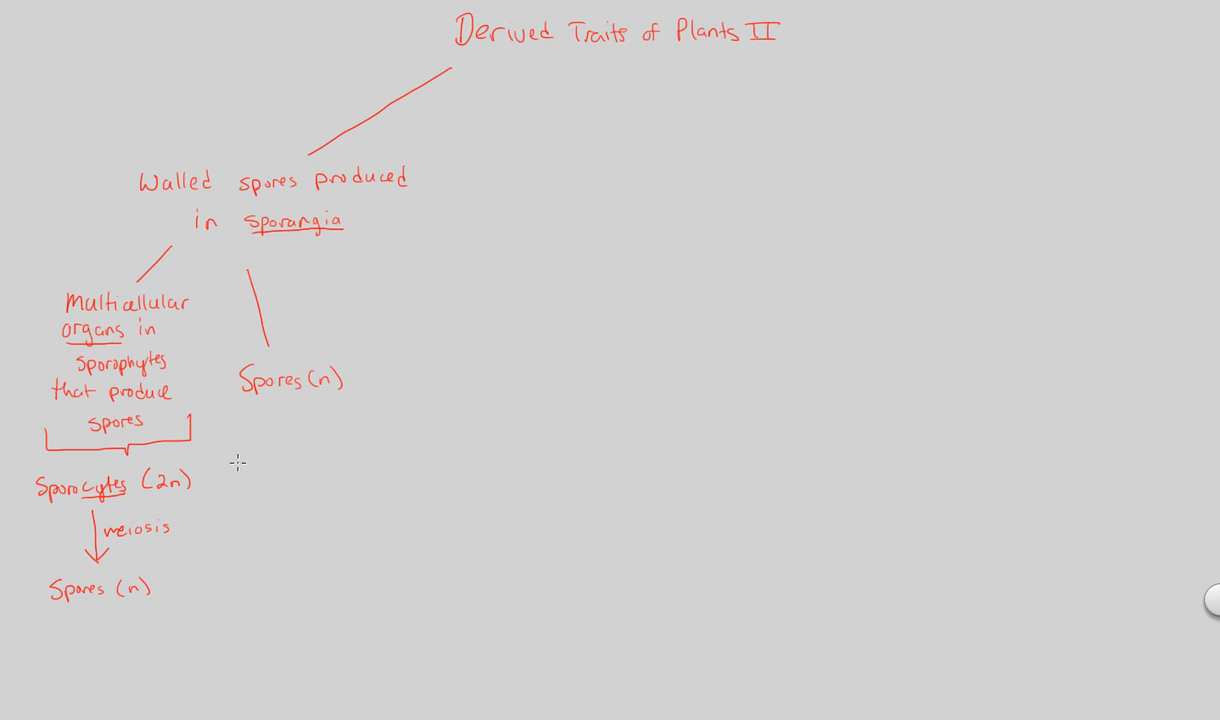
mouse_move(232, 452)
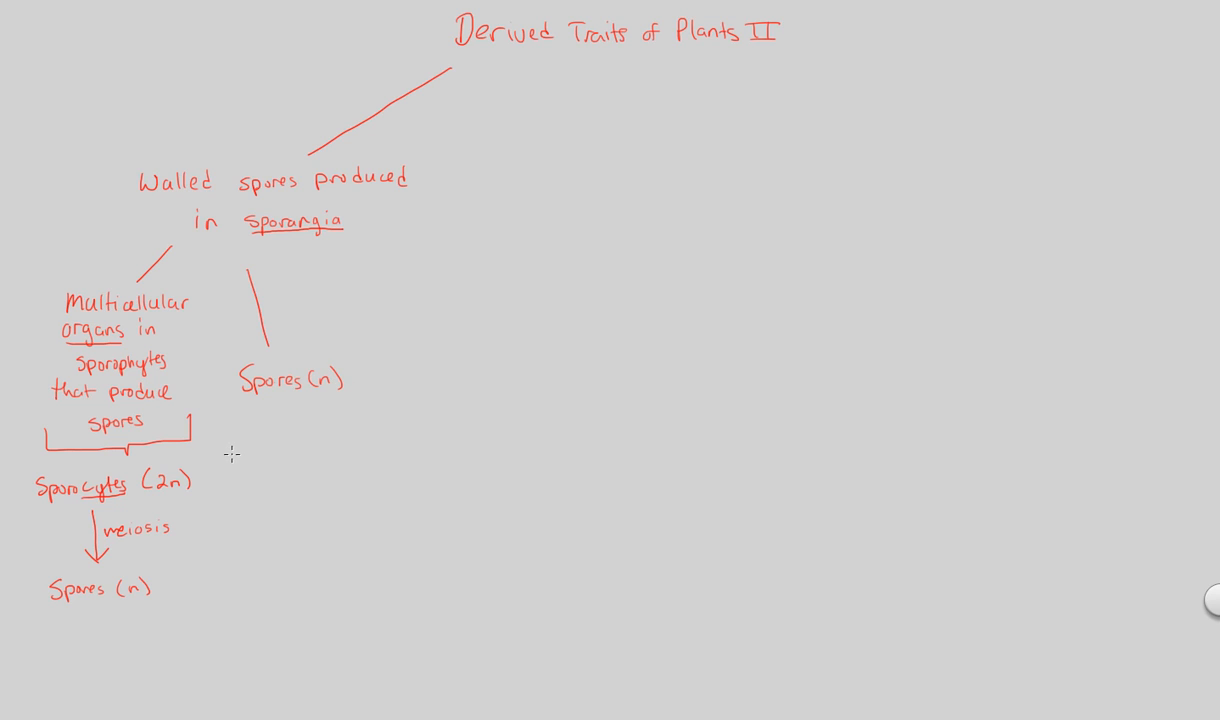
mouse_move(212, 470)
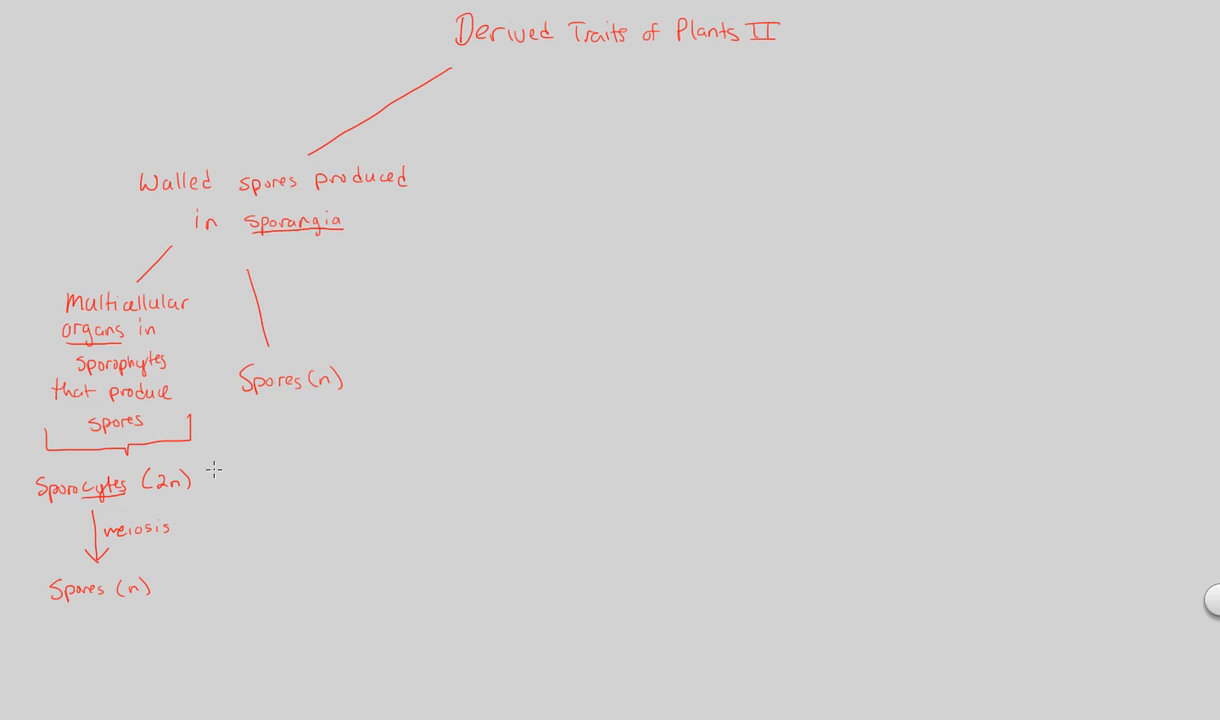
mouse_move(250, 444)
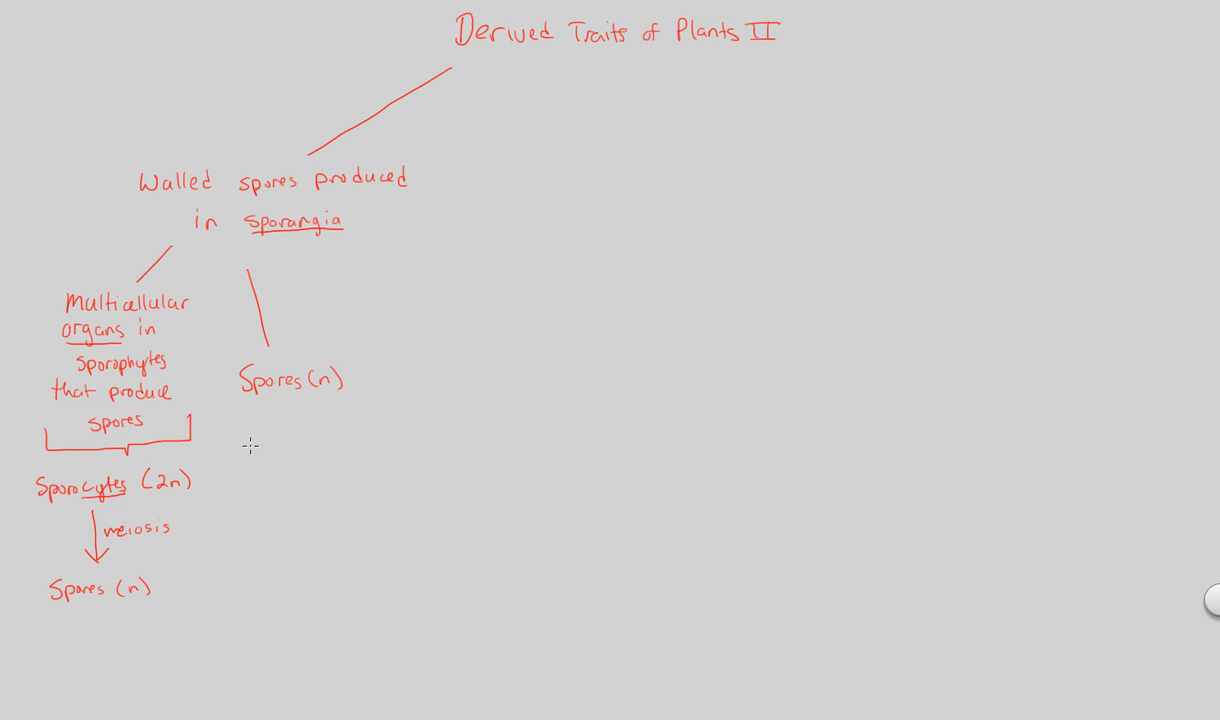
mouse_move(300, 408)
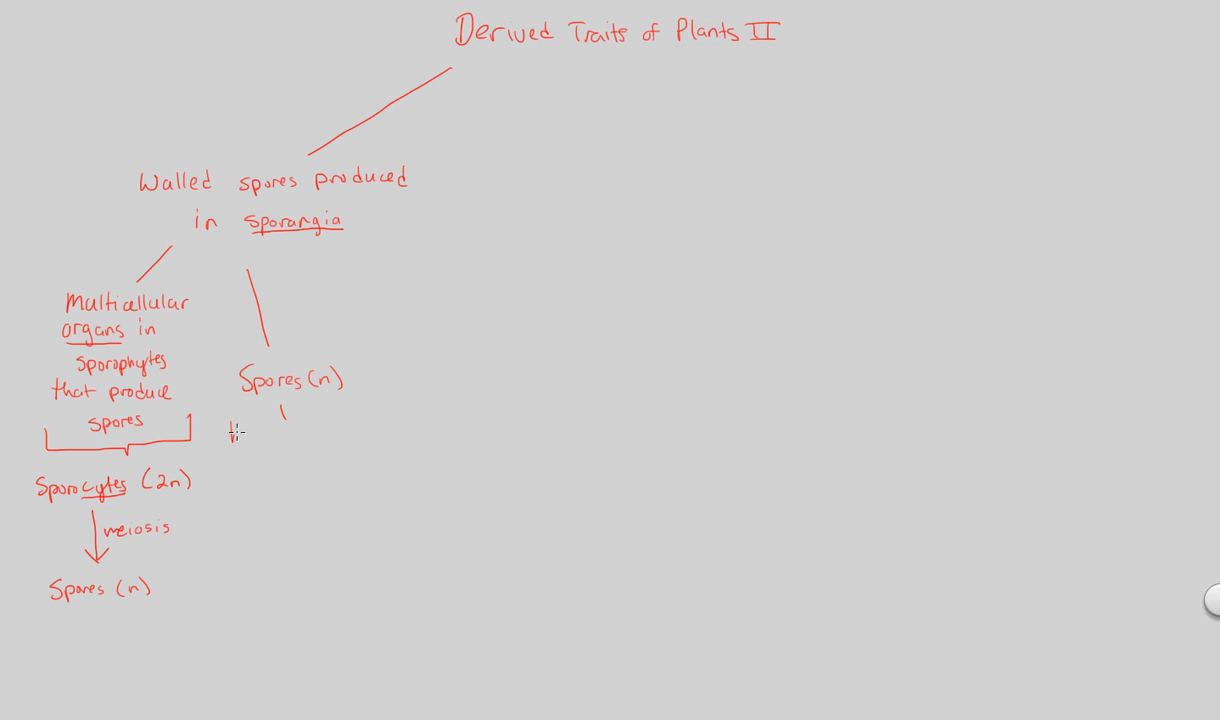
type("haploid repro")
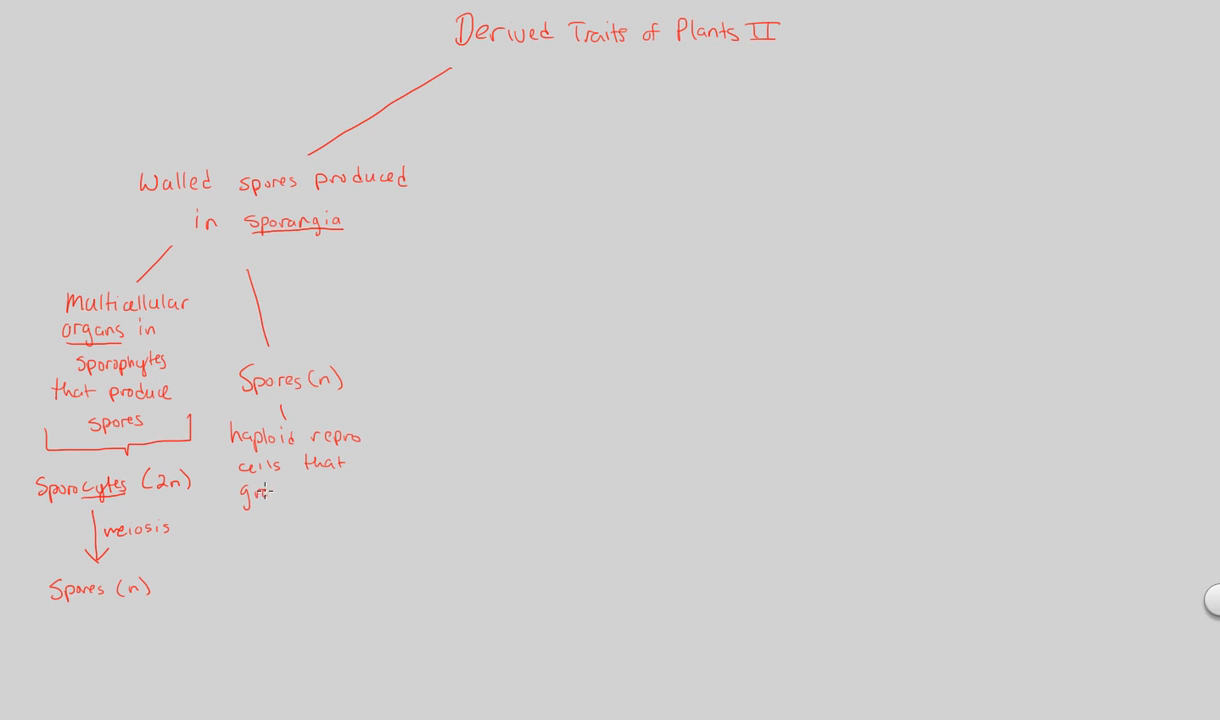
type("grow")
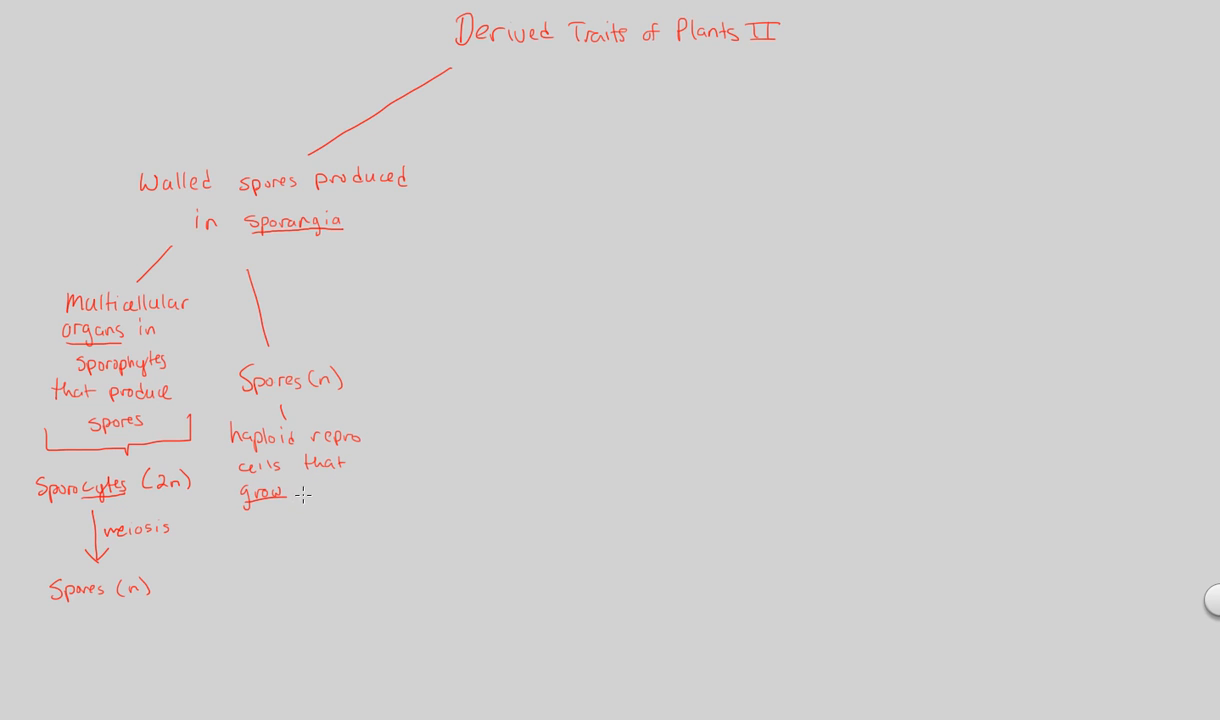
type("via m")
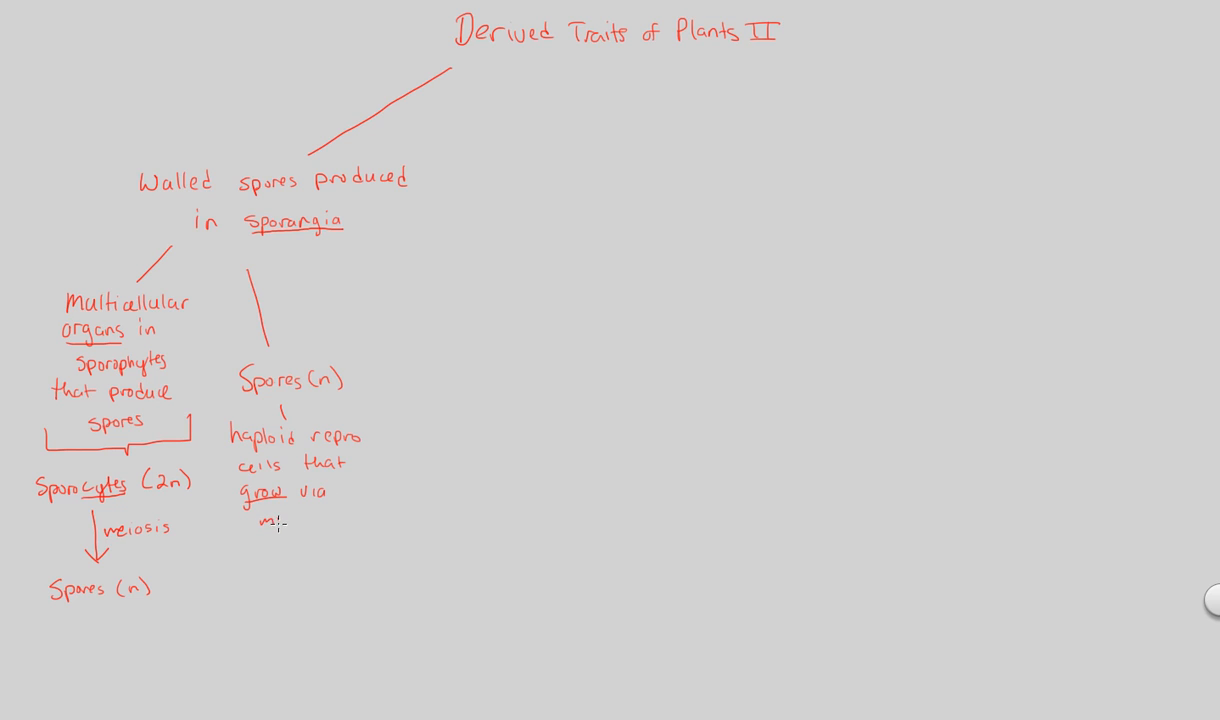
type("mitosis")
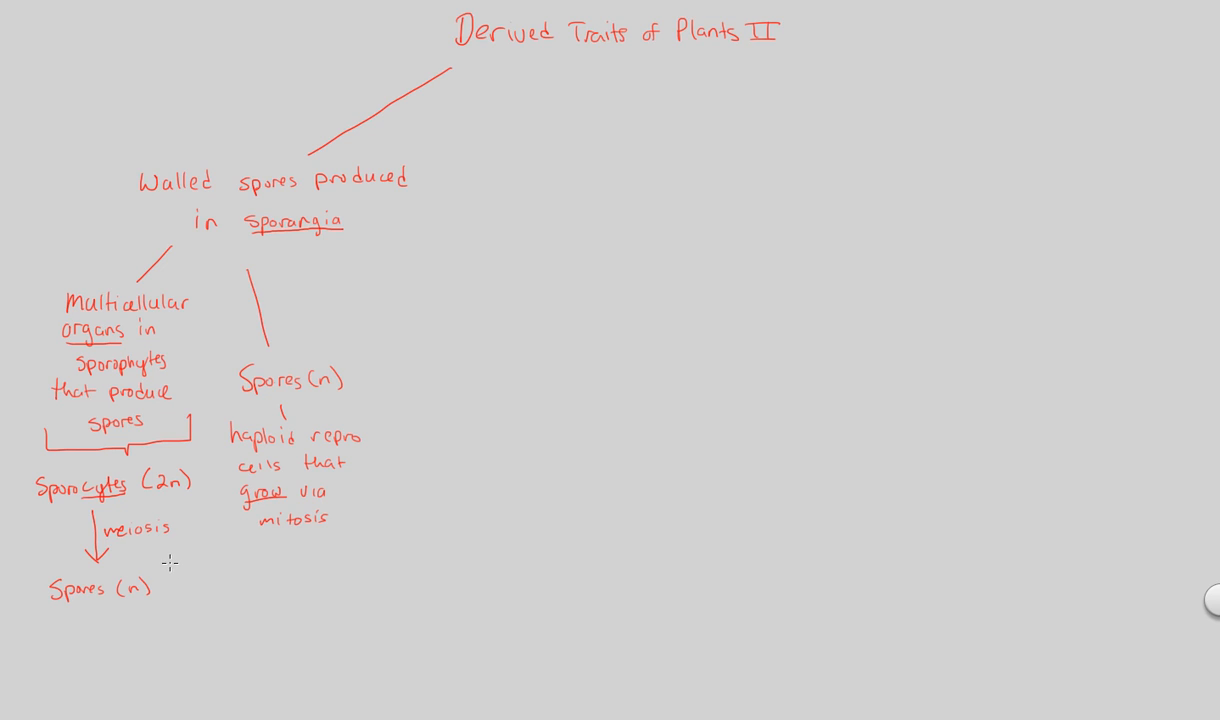
mouse_move(294, 508)
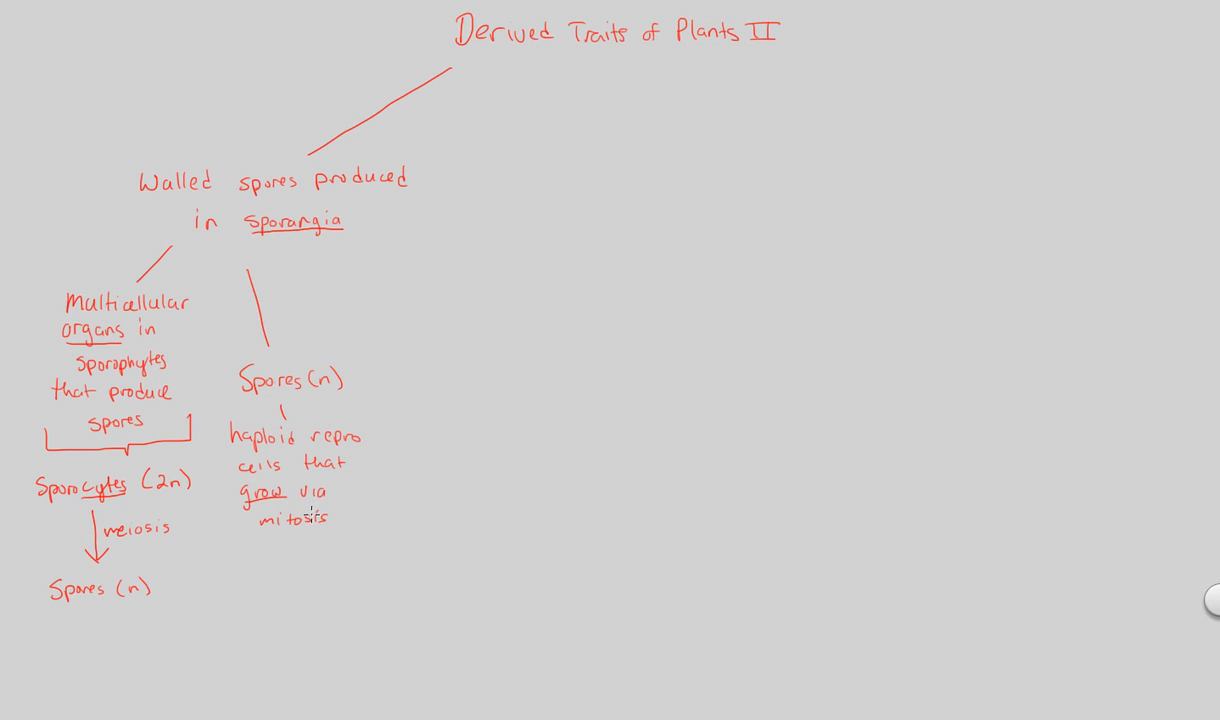
mouse_move(300, 564)
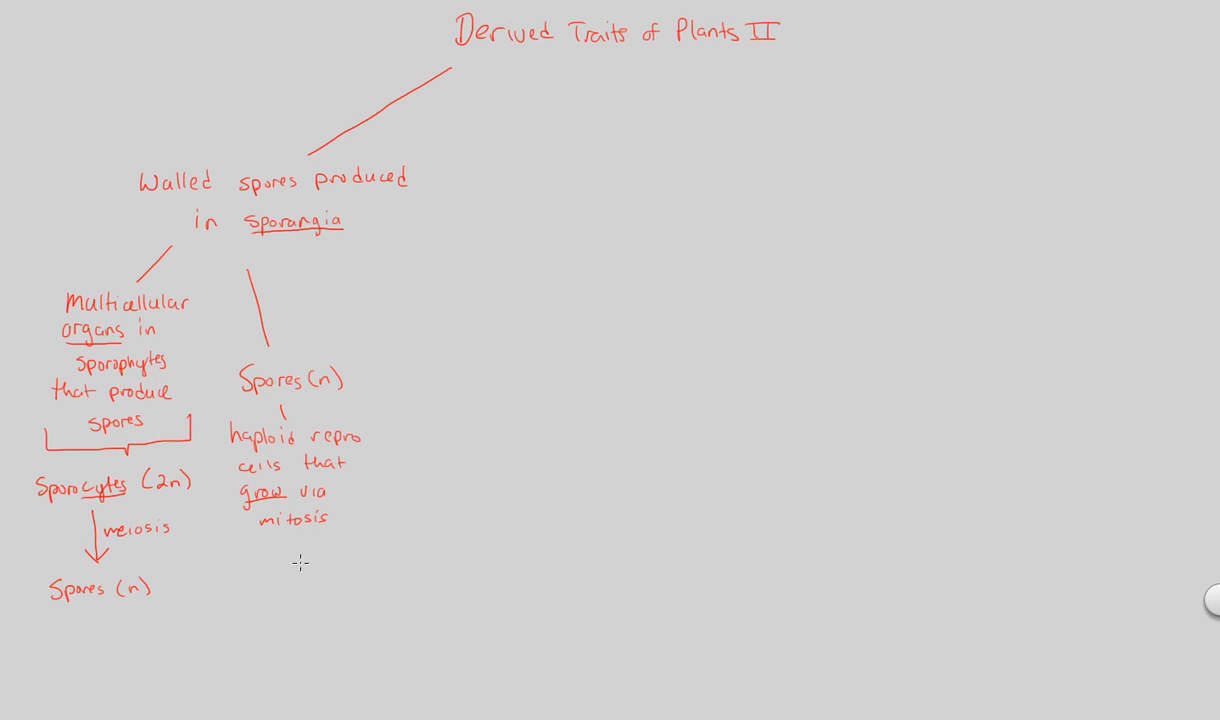
mouse_move(230, 540)
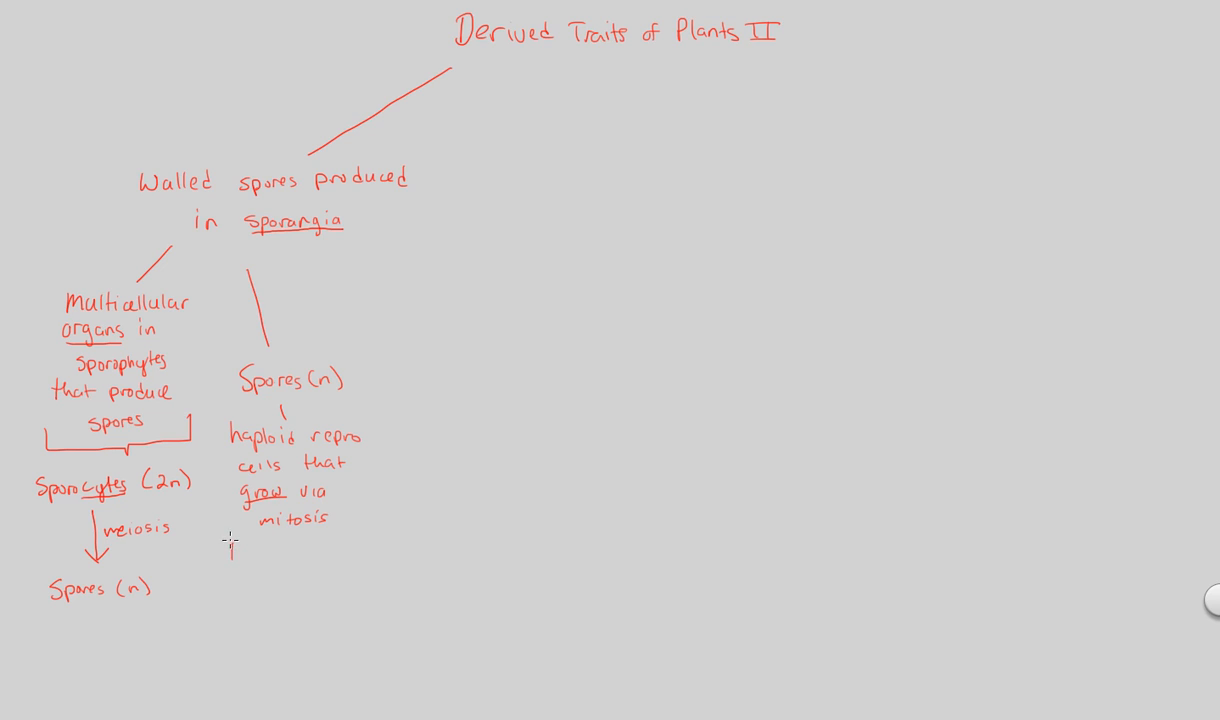
- Finish the note 'into multicellular gametophyte' and start a third branch line from Sporangia
type("Into multicell")
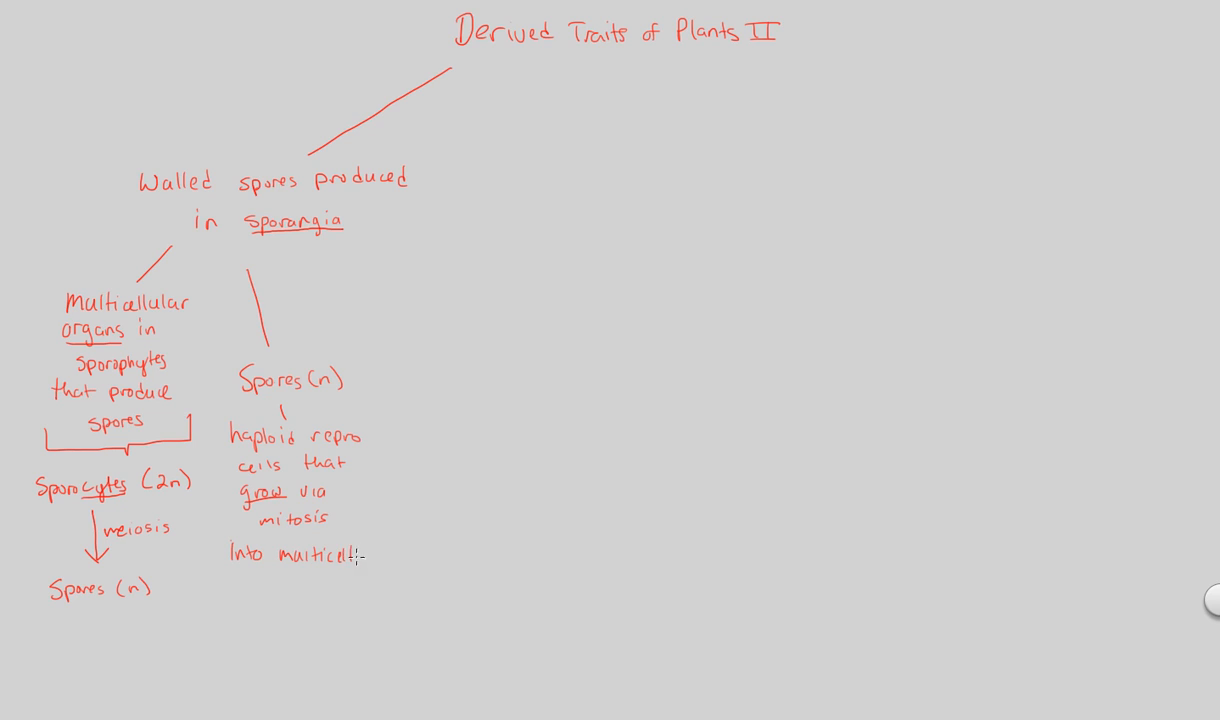
type("ular")
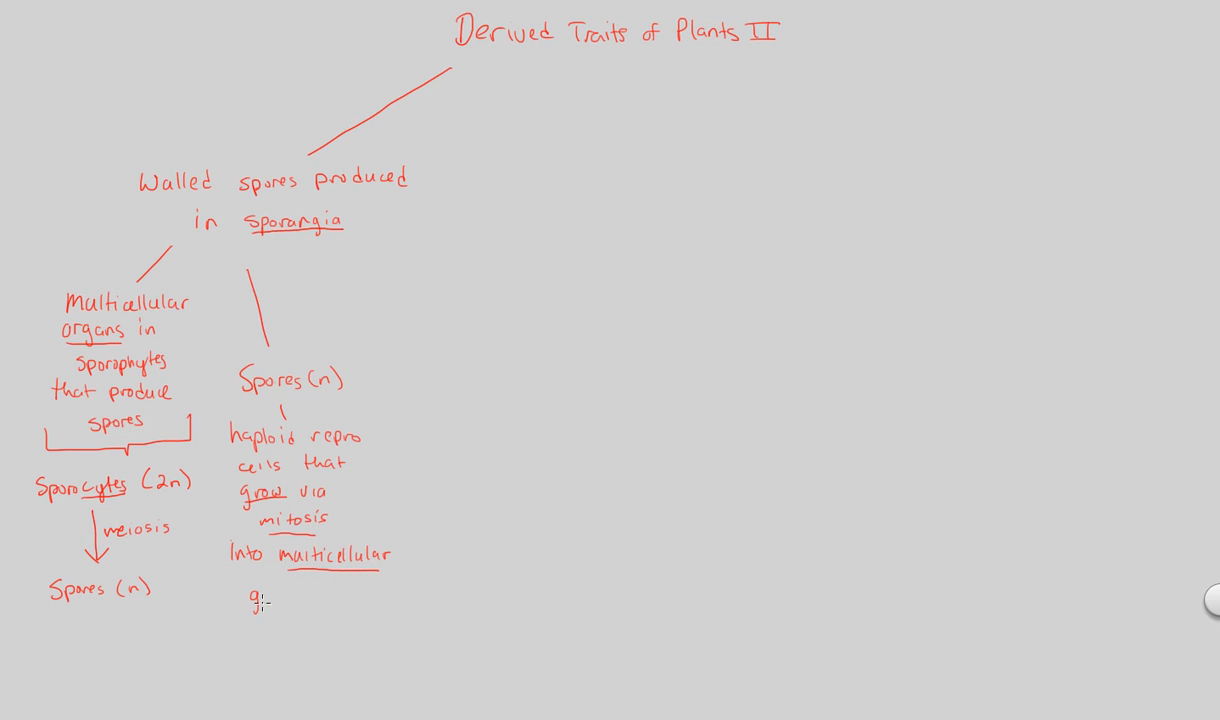
type("gamet")
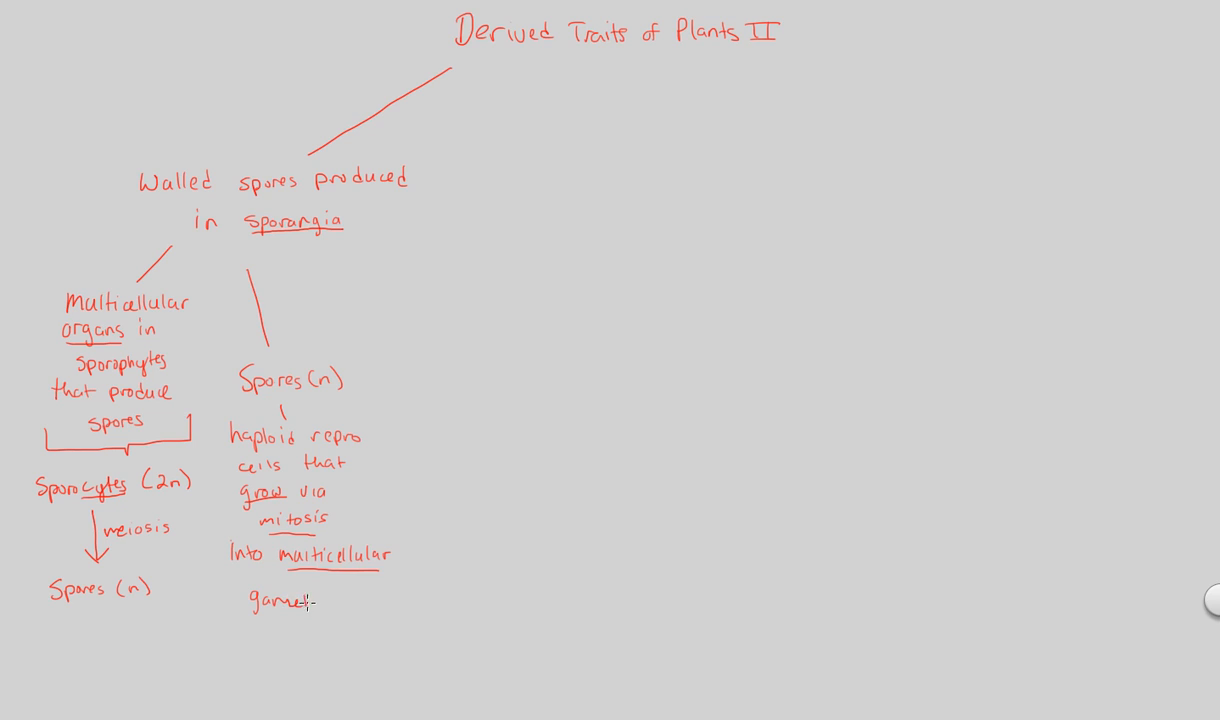
type("ophyte")
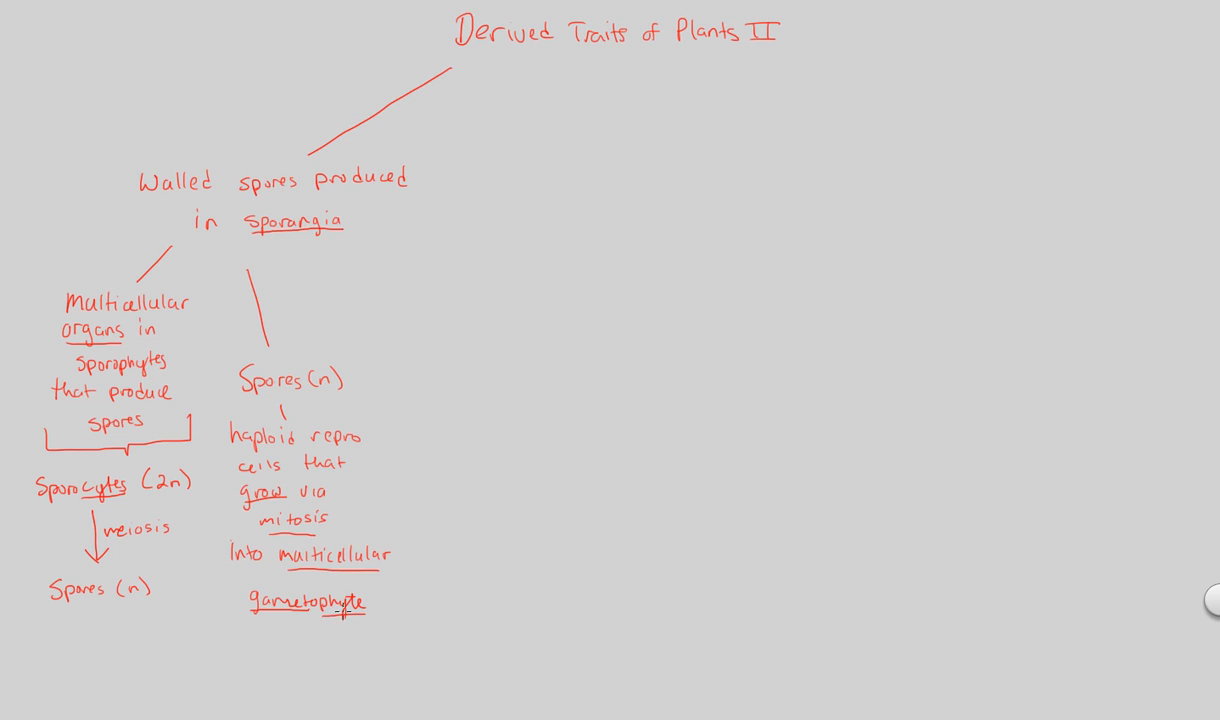
left_click_drag(360, 240, 388, 300)
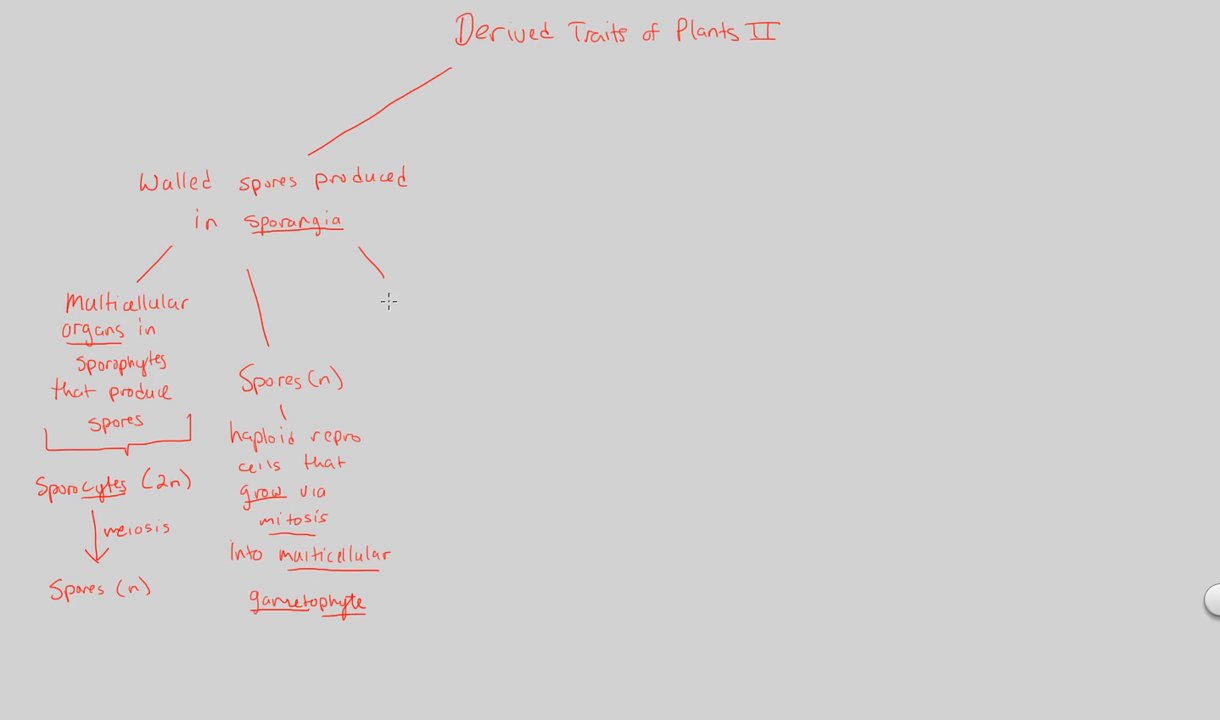
- Write 'Spore wall' on the third branch leading down to 'Sporopollenin'
type("Spore wall")
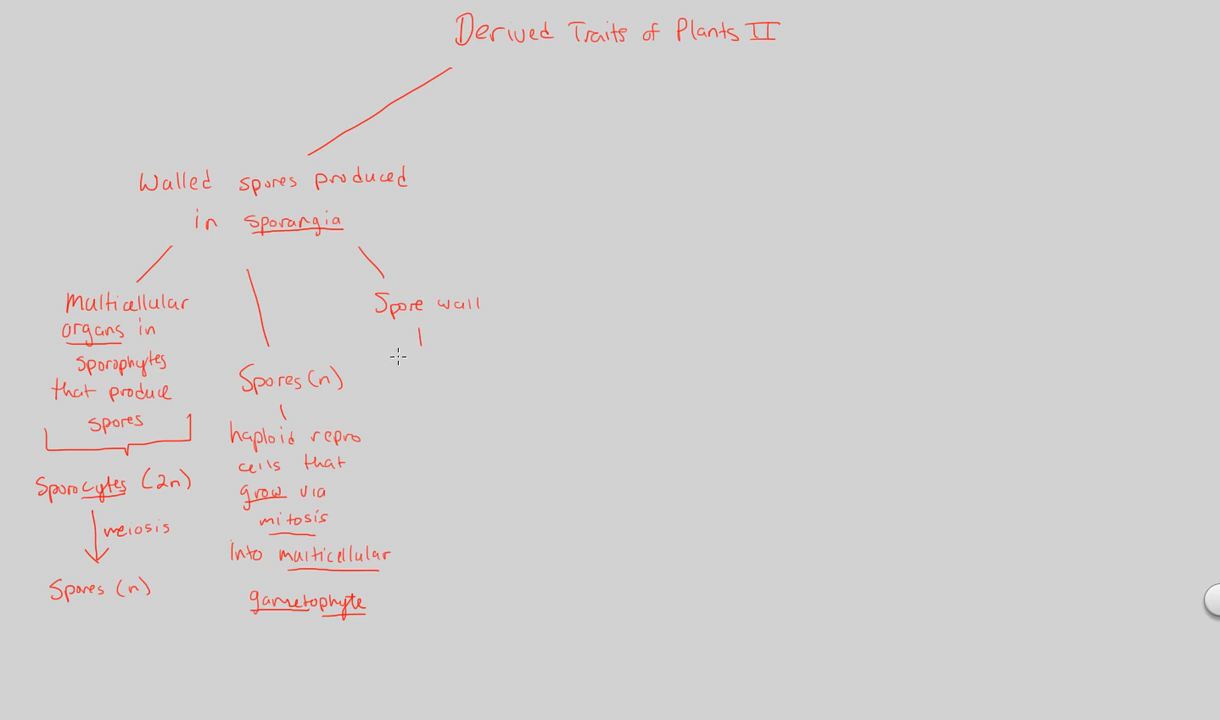
type("Spore")
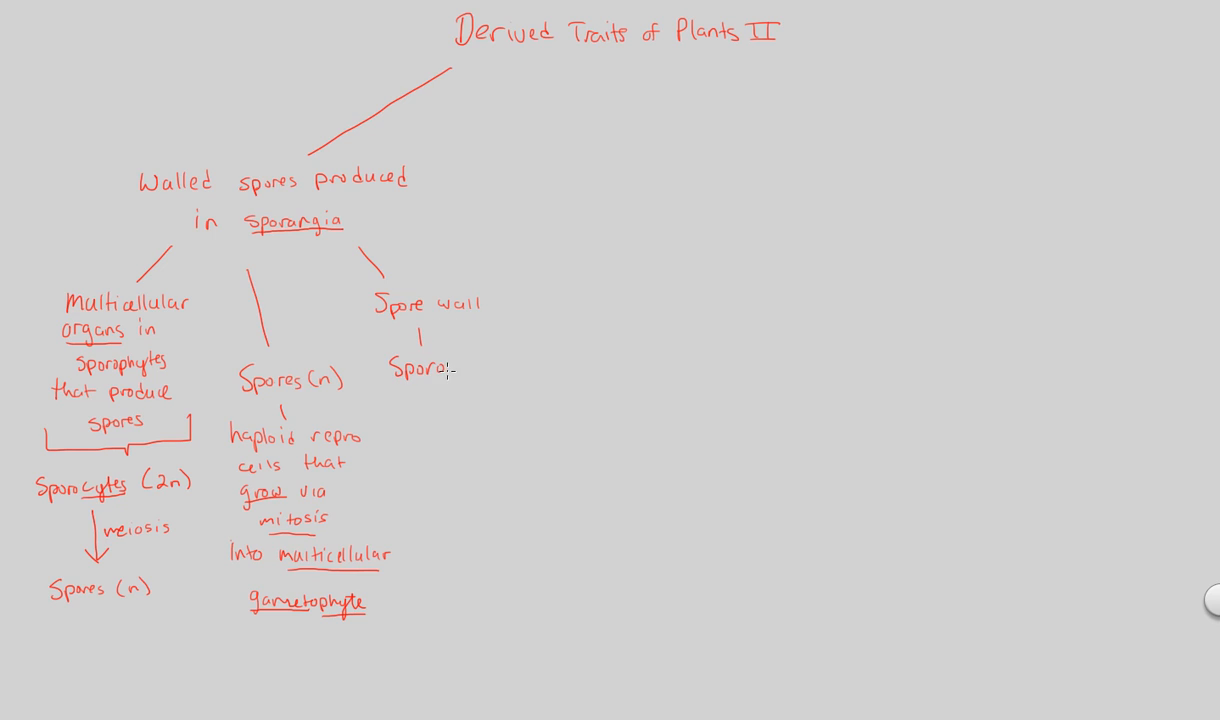
type("pollen")
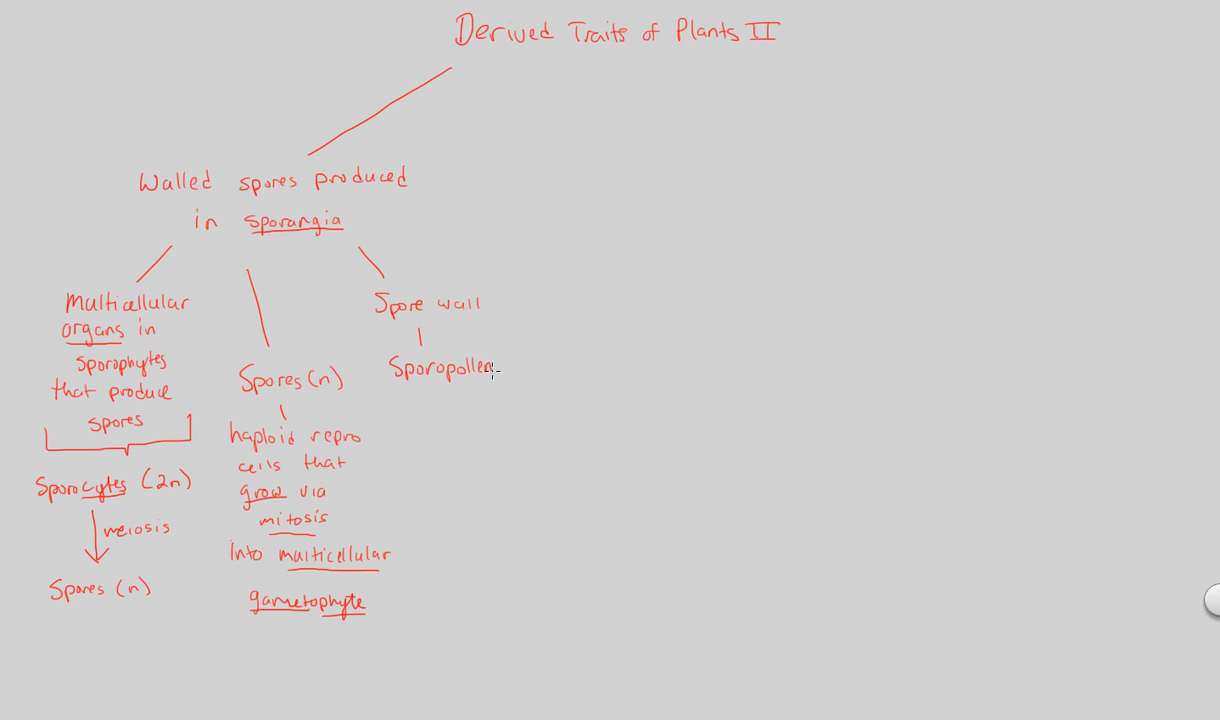
type("in")
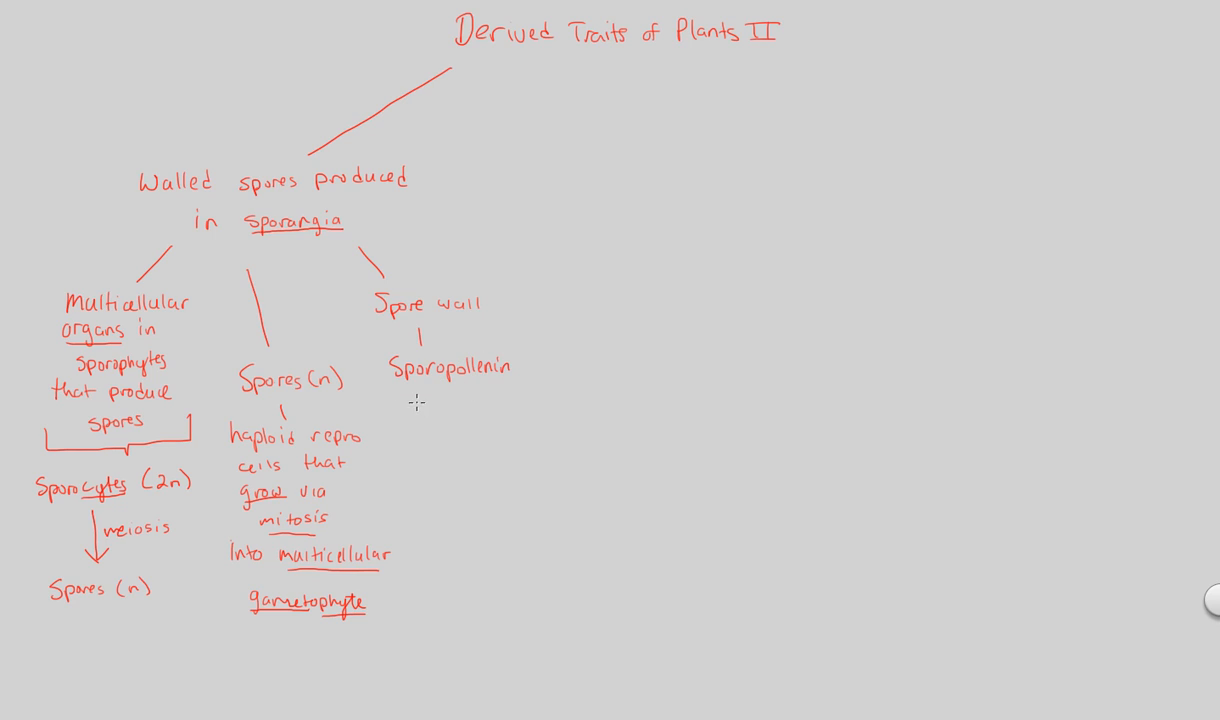
mouse_move(404, 396)
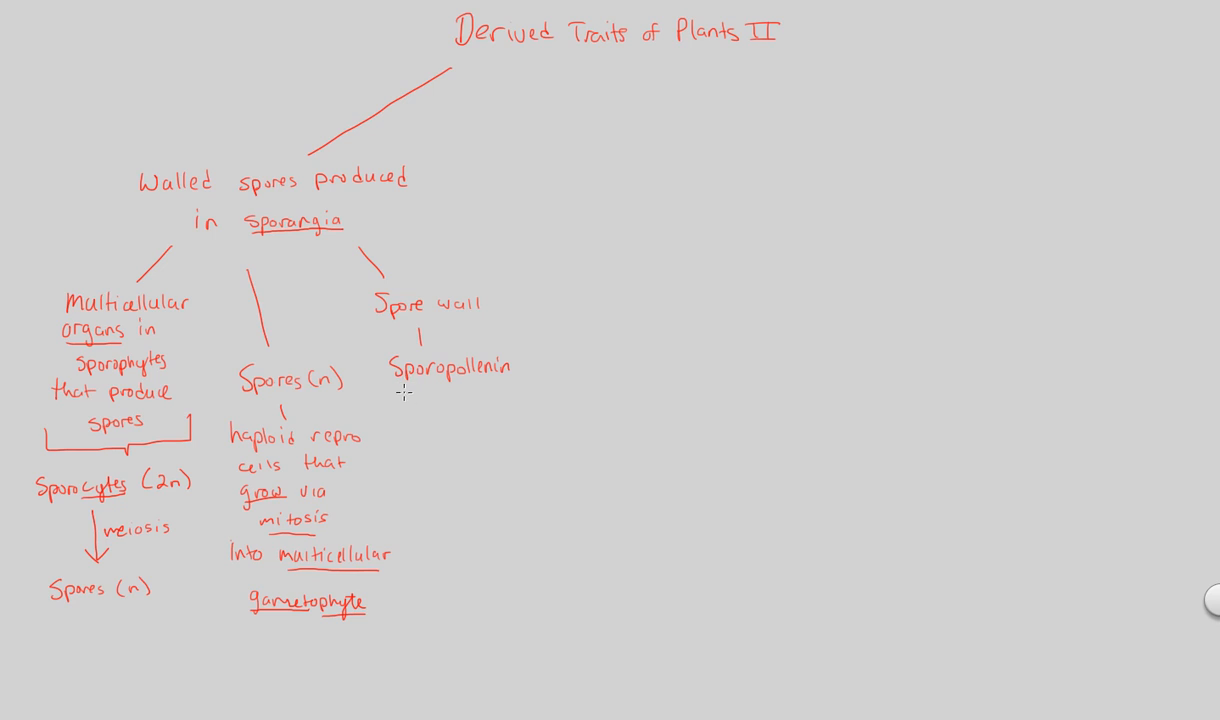
mouse_move(436, 400)
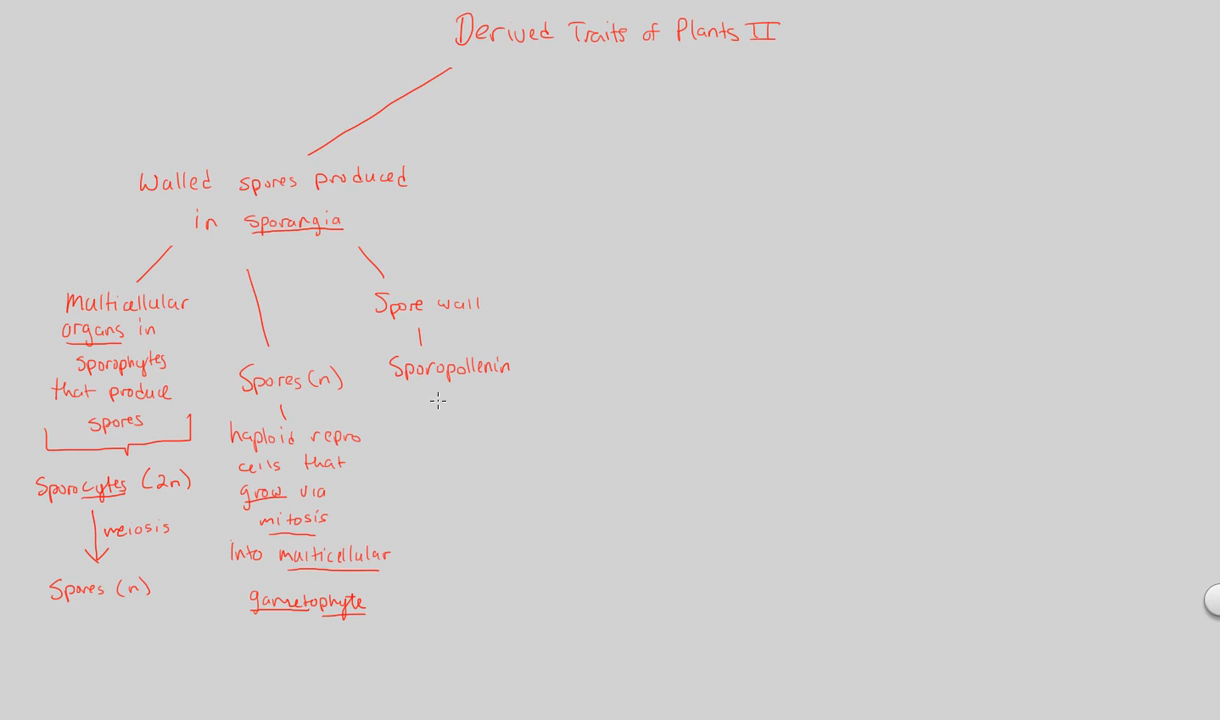
mouse_move(304, 296)
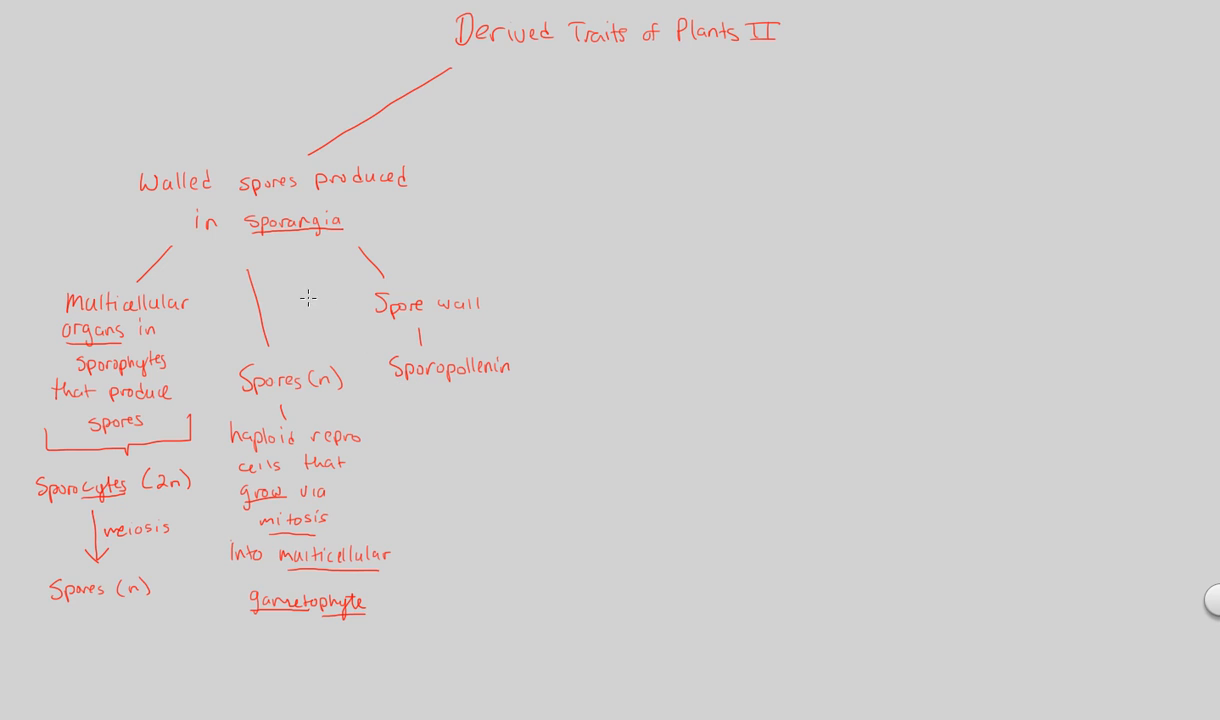
- Draw an arrow from Sporopollenin to an underlined 'resilient!'
left_click_drag(444, 390, 444, 420)
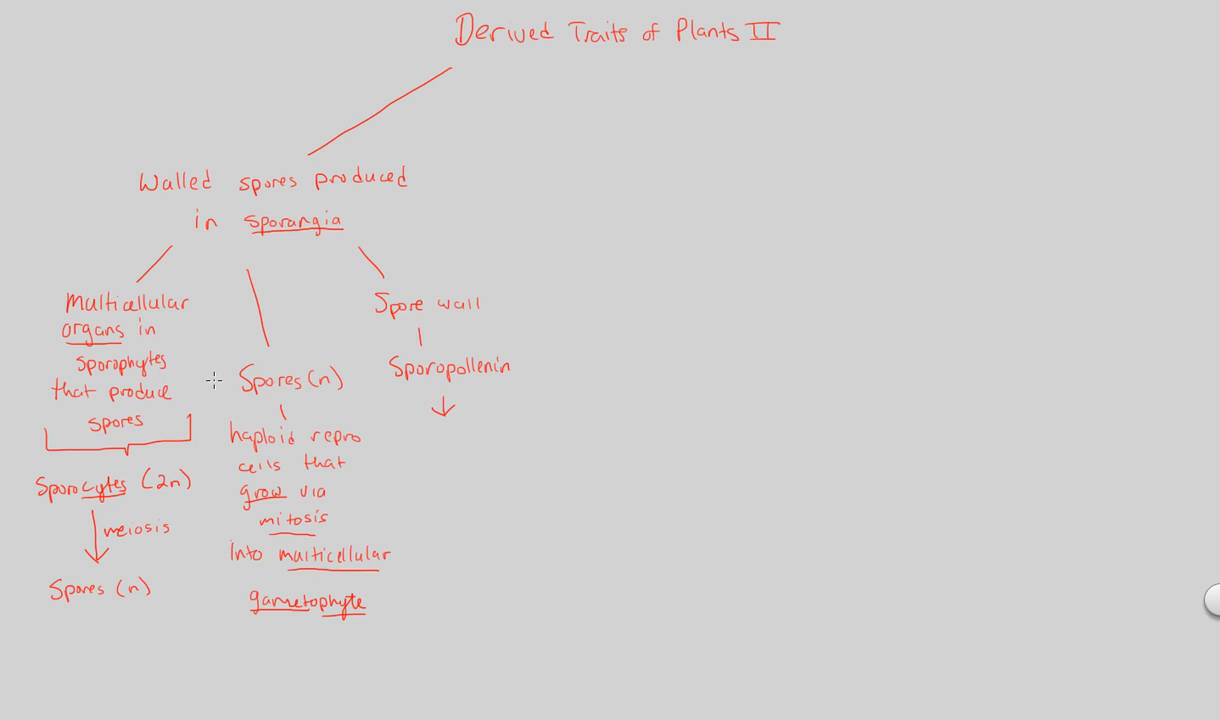
mouse_move(278, 274)
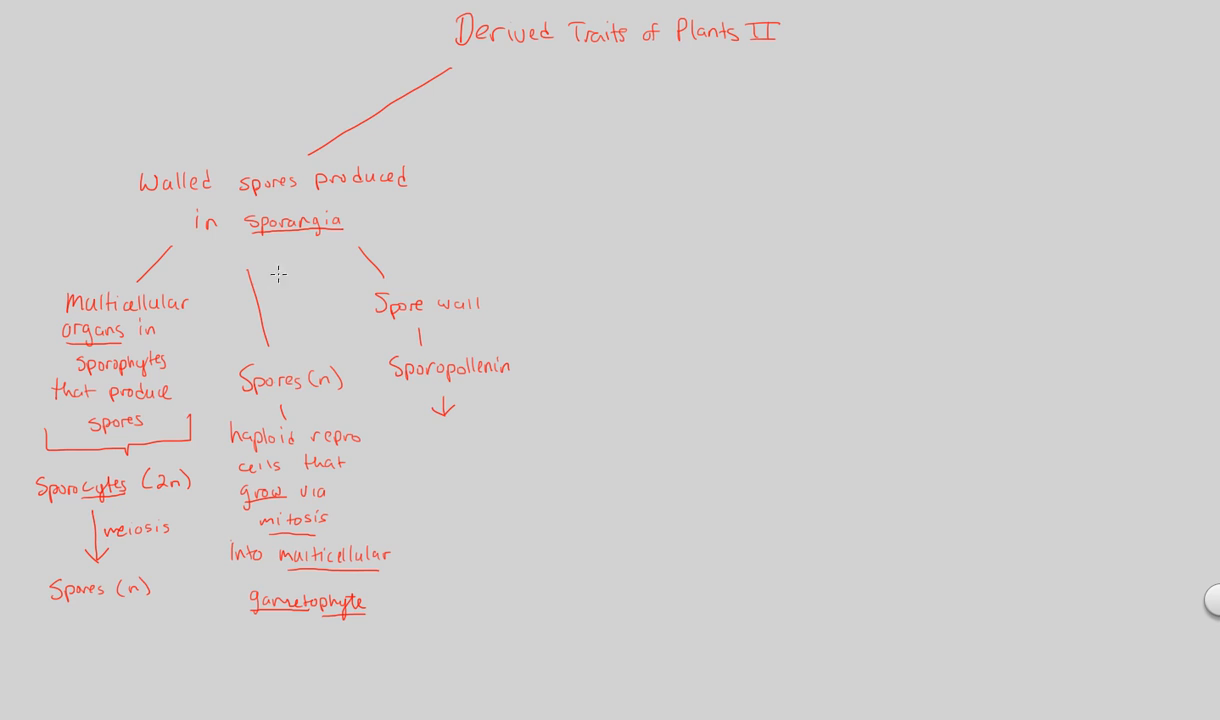
mouse_move(436, 400)
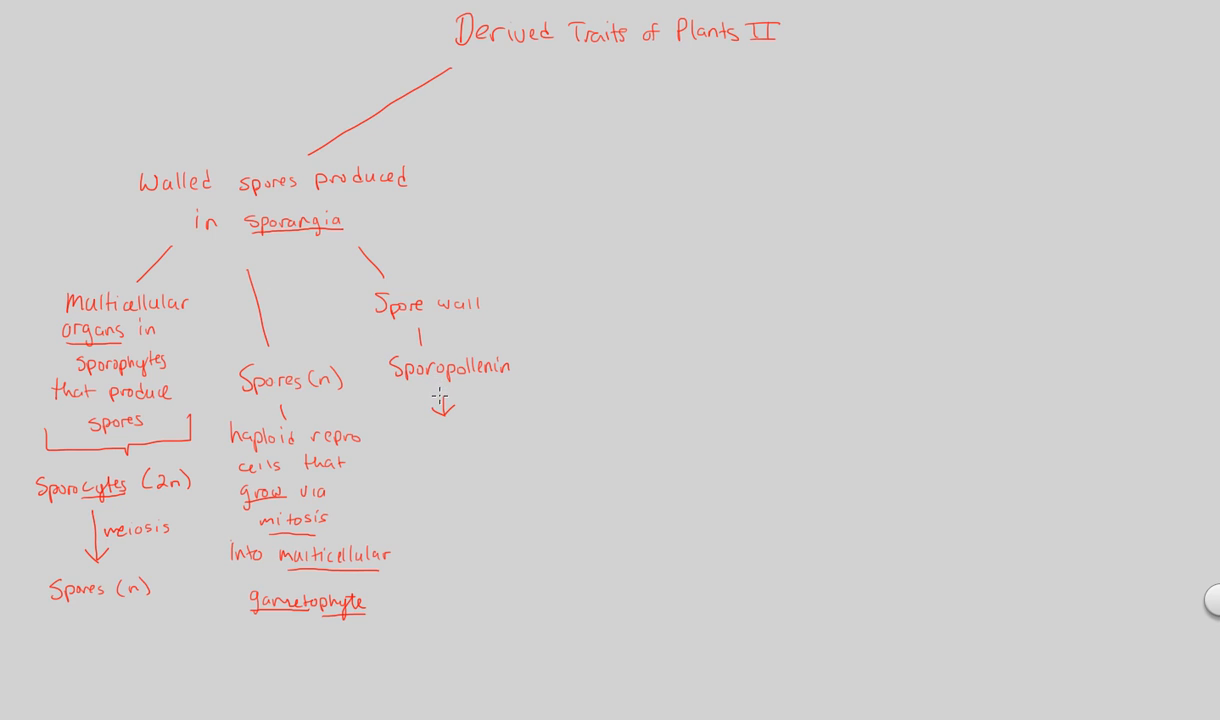
mouse_move(408, 396)
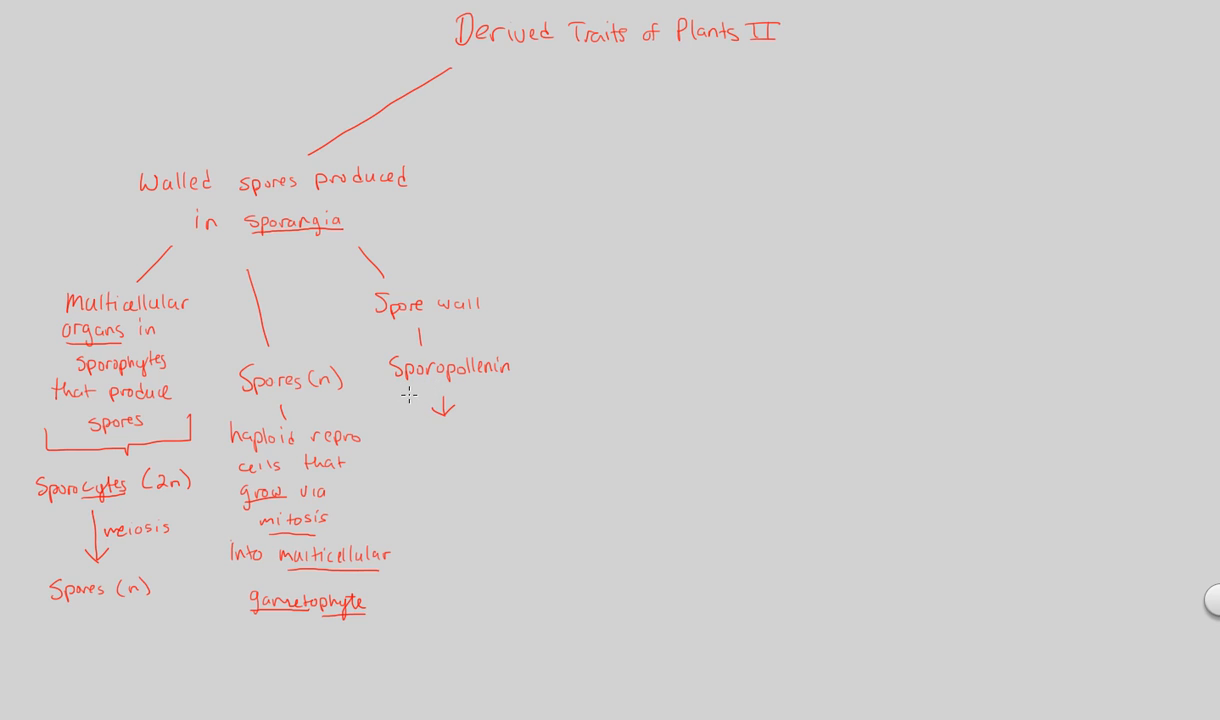
mouse_move(426, 440)
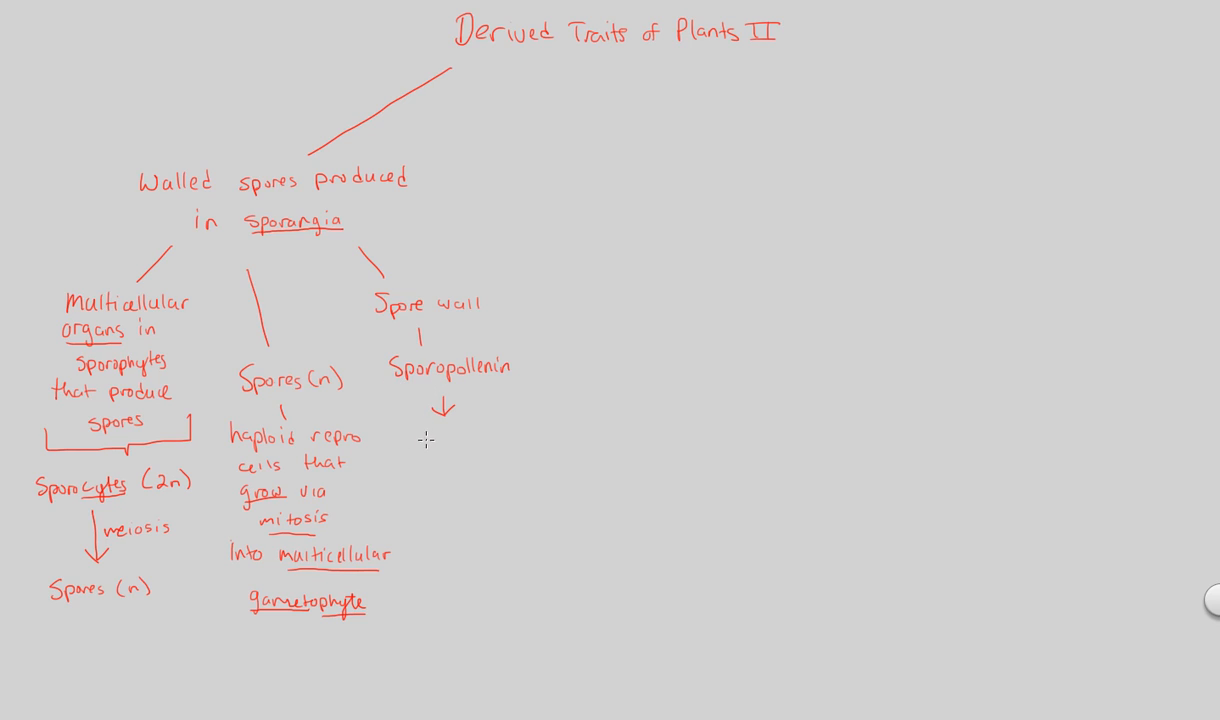
type("resi")
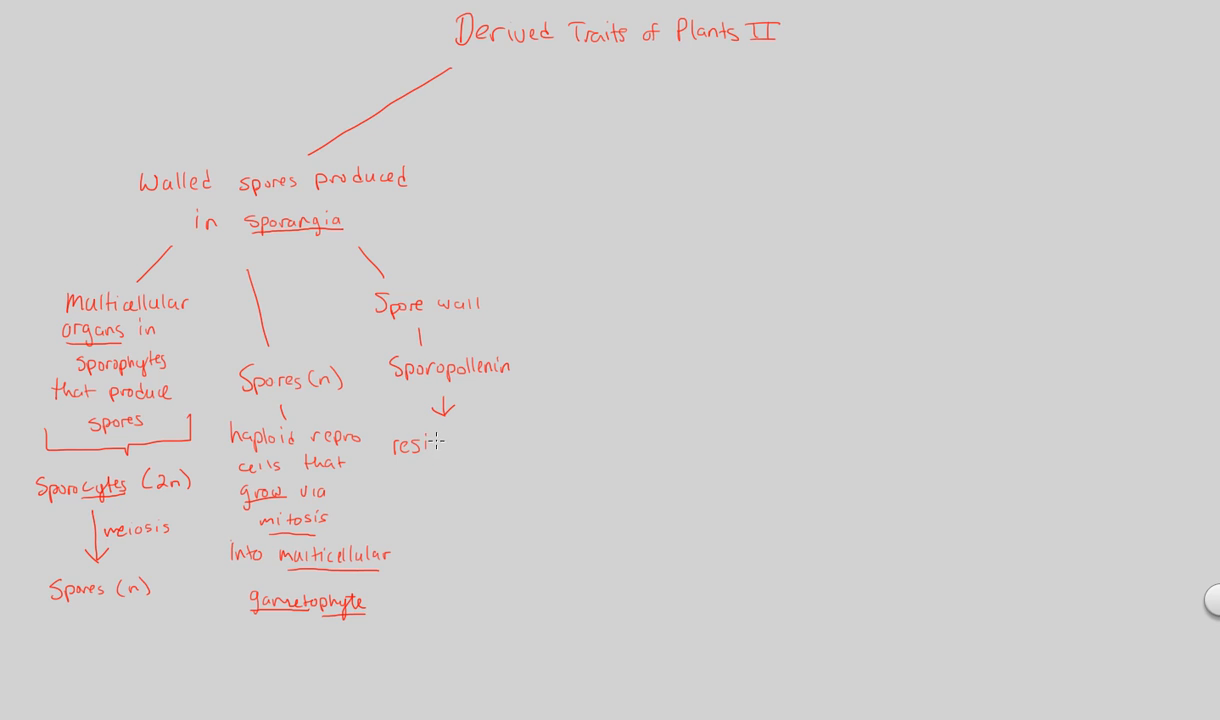
type("lient!")
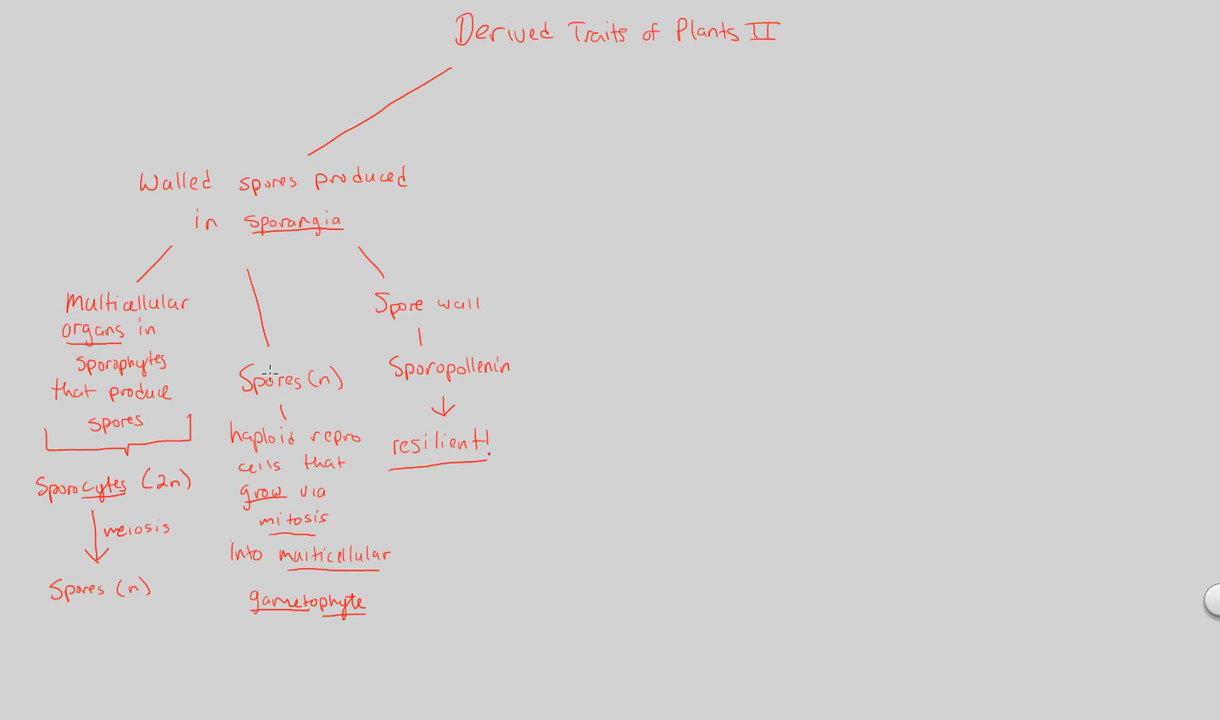
mouse_move(448, 318)
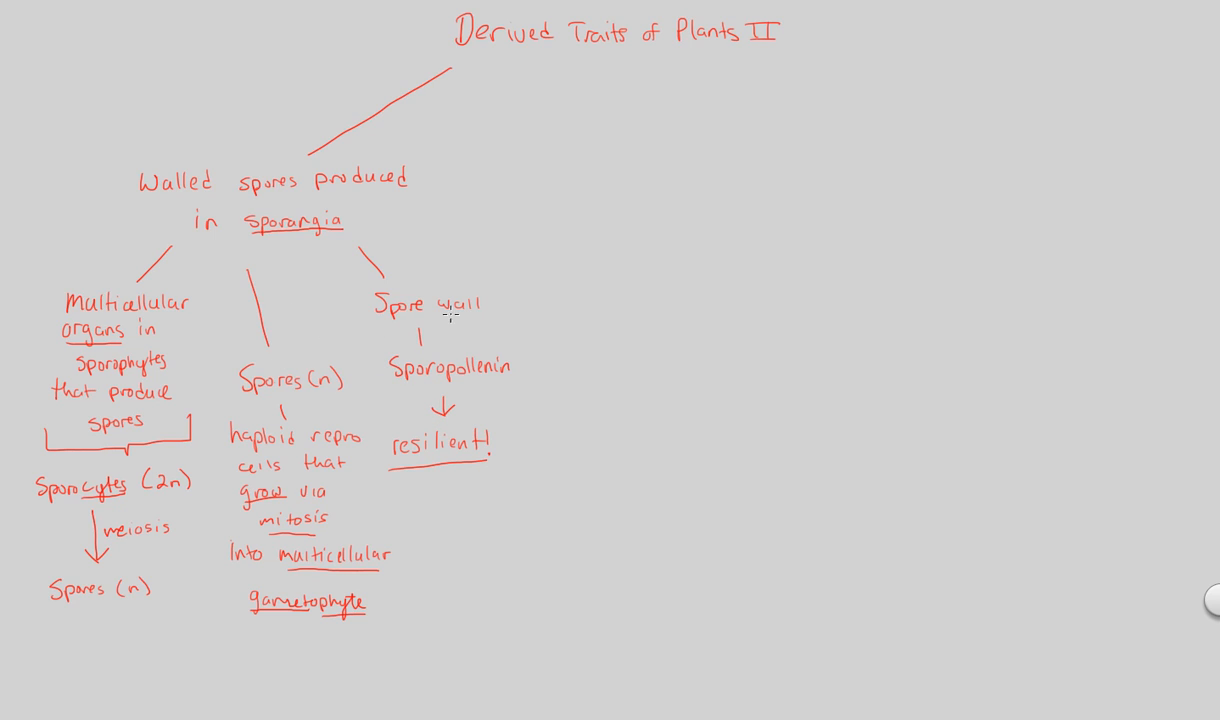
- Draw the second main branch from the title for Multicellular gametangia and a line down from it
left_click_drag(656, 70, 684, 140)
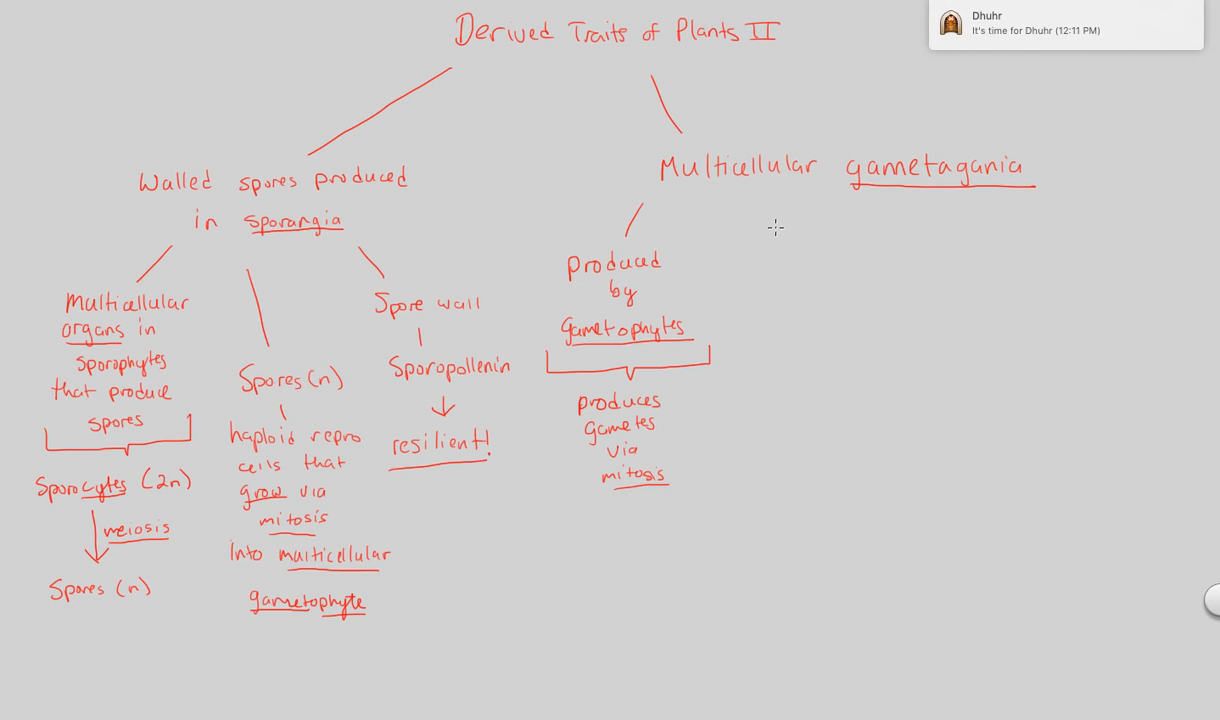
left_click_drag(790, 196, 796, 384)
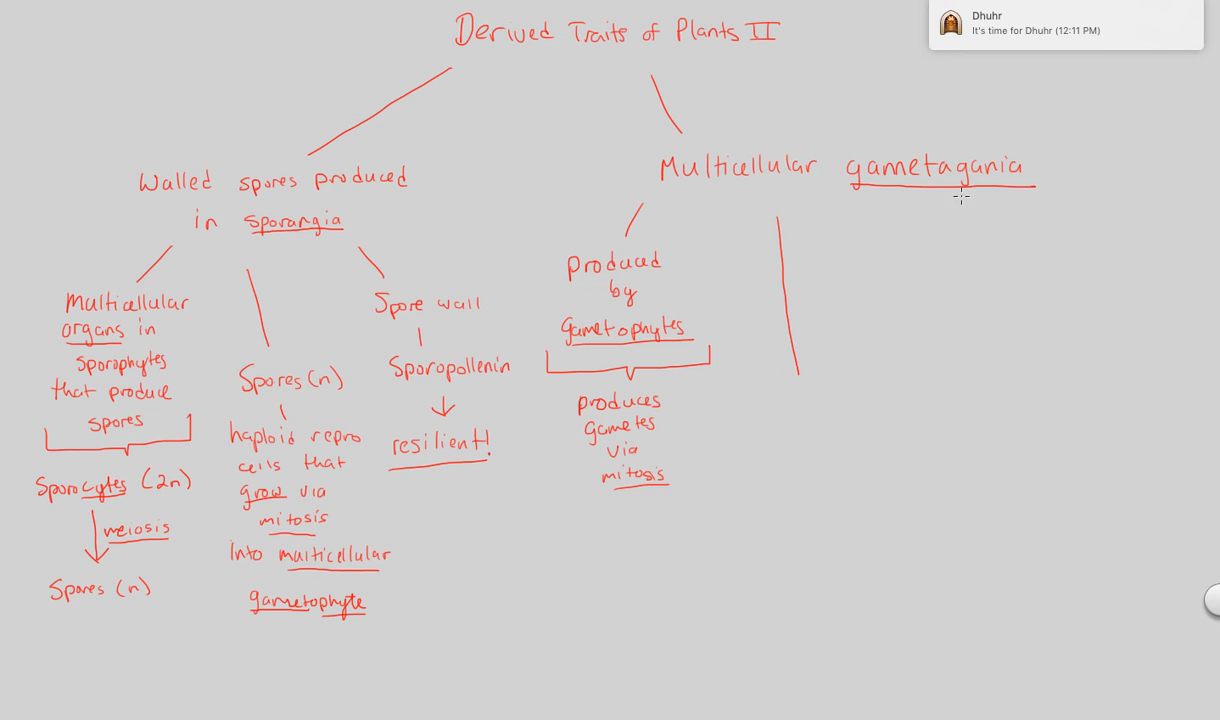
mouse_move(752, 392)
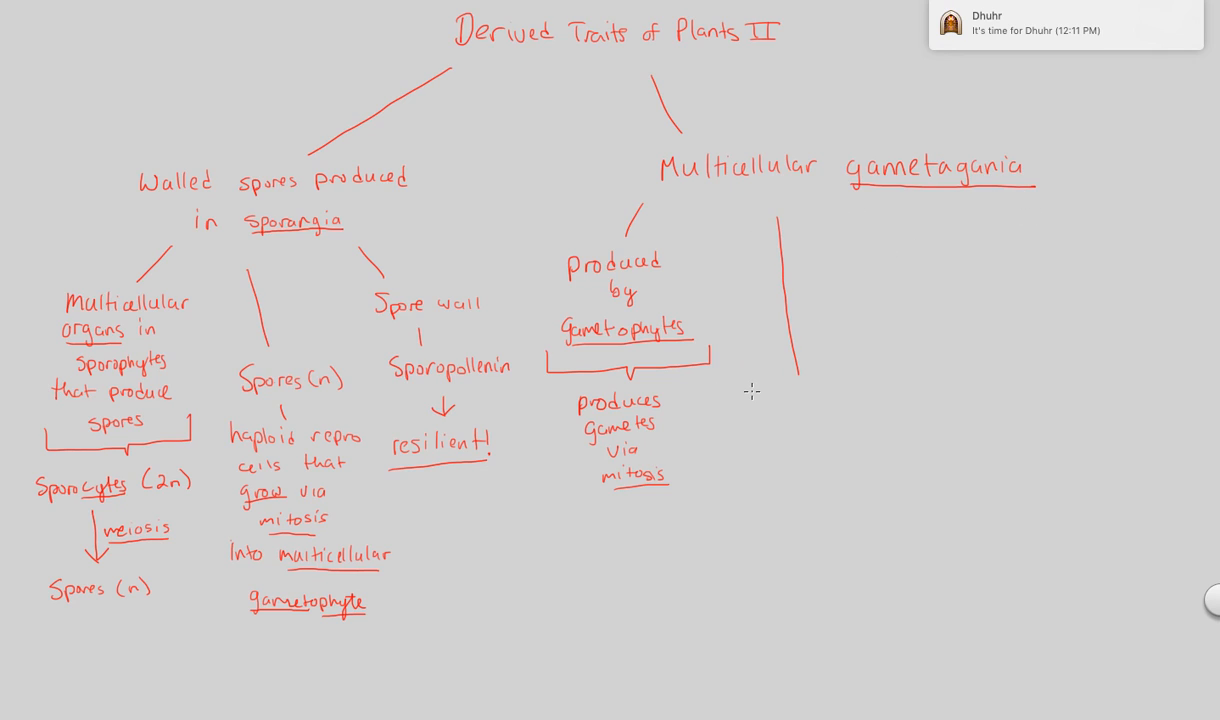